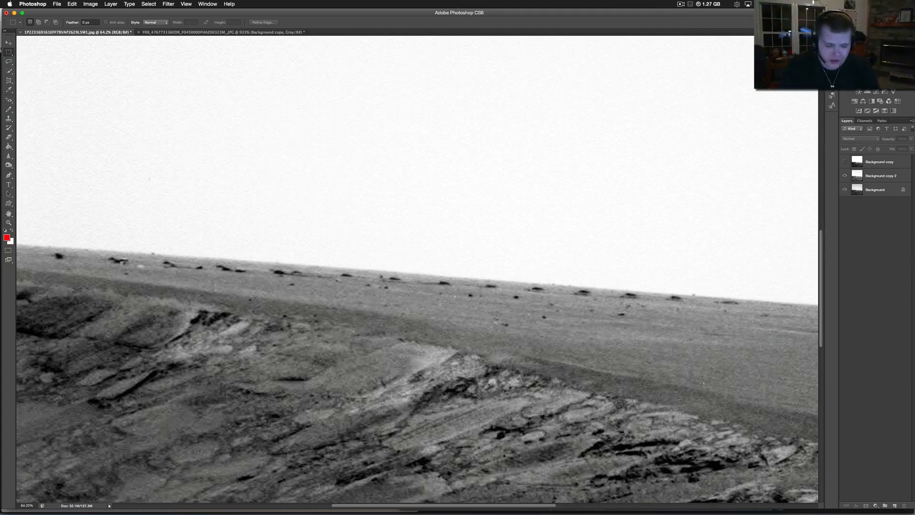
mouse_move(496, 92)
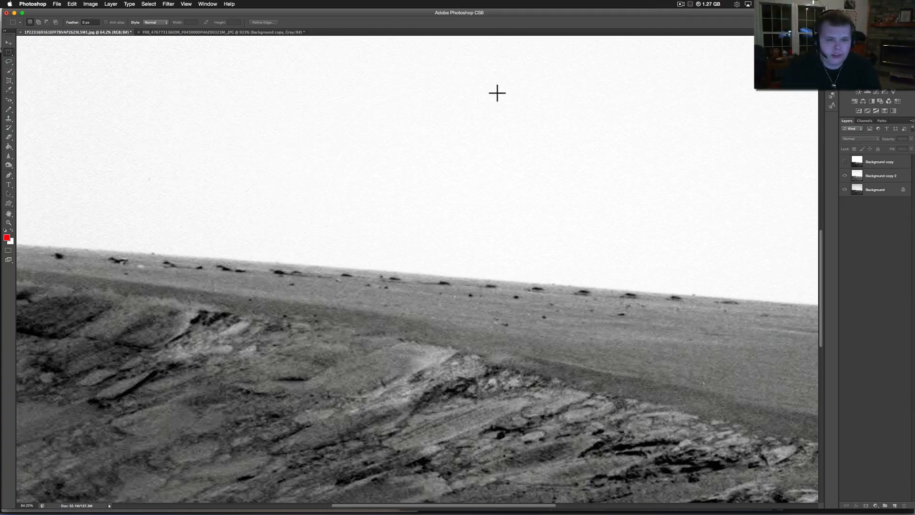
mouse_move(315, 238)
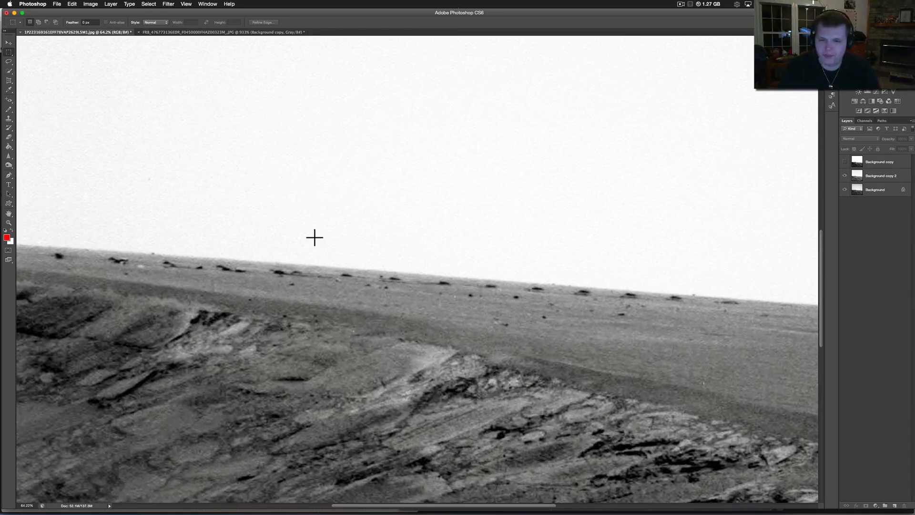
mouse_move(405, 245)
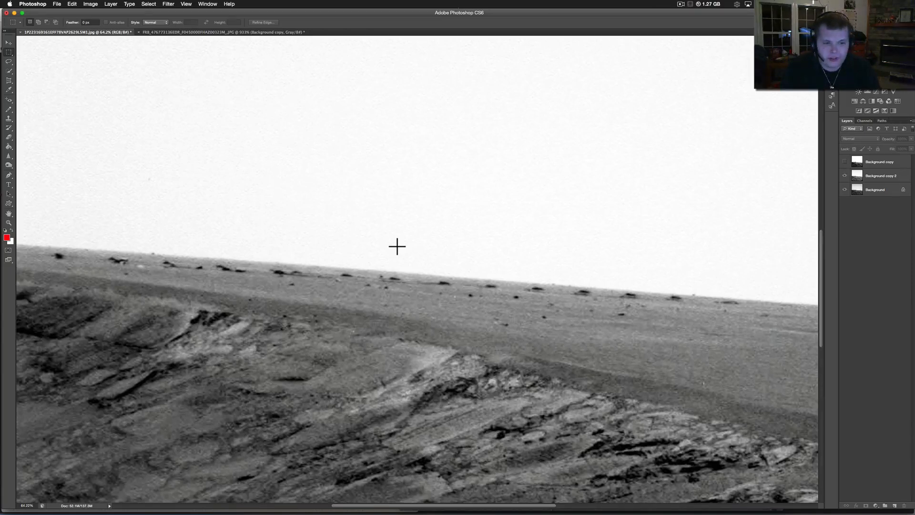
mouse_move(337, 250)
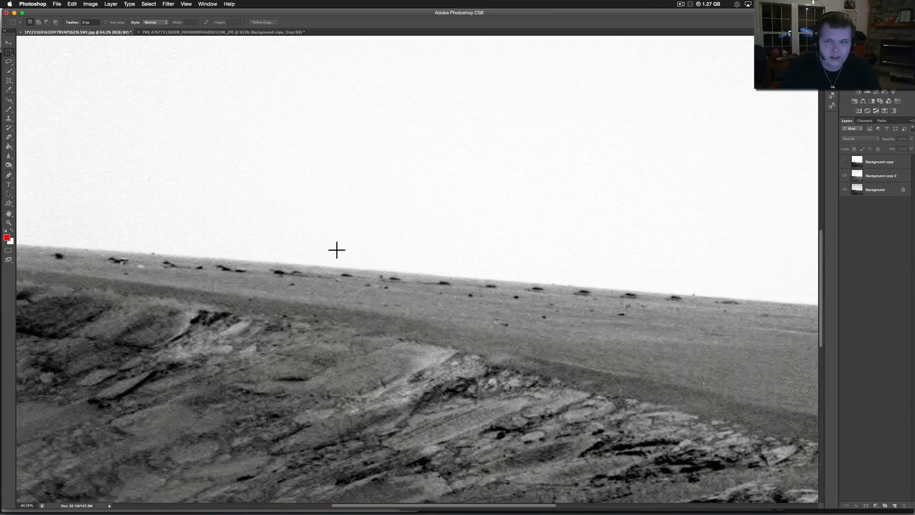
mouse_move(816, 189)
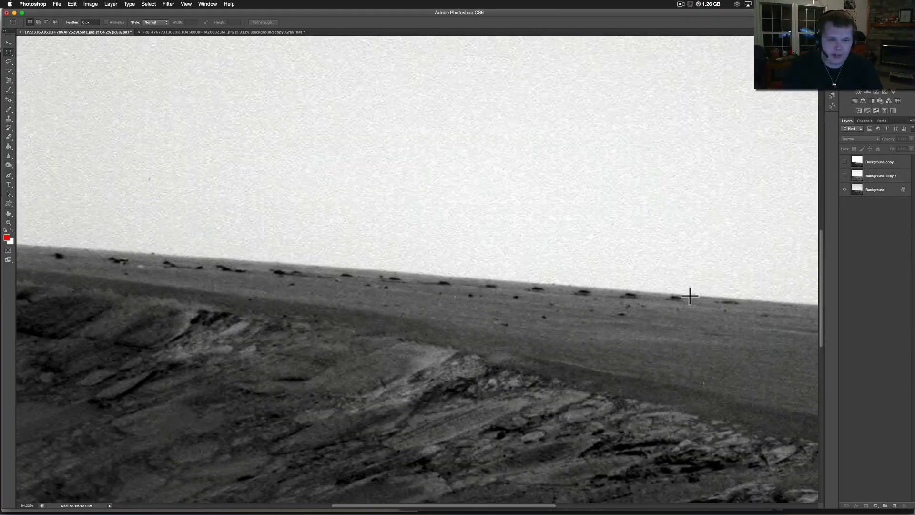
mouse_move(423, 225)
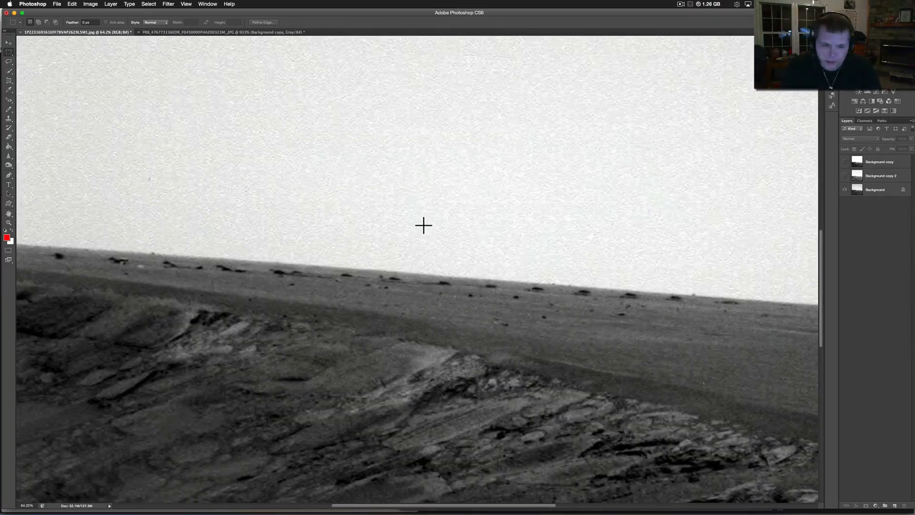
mouse_move(386, 239)
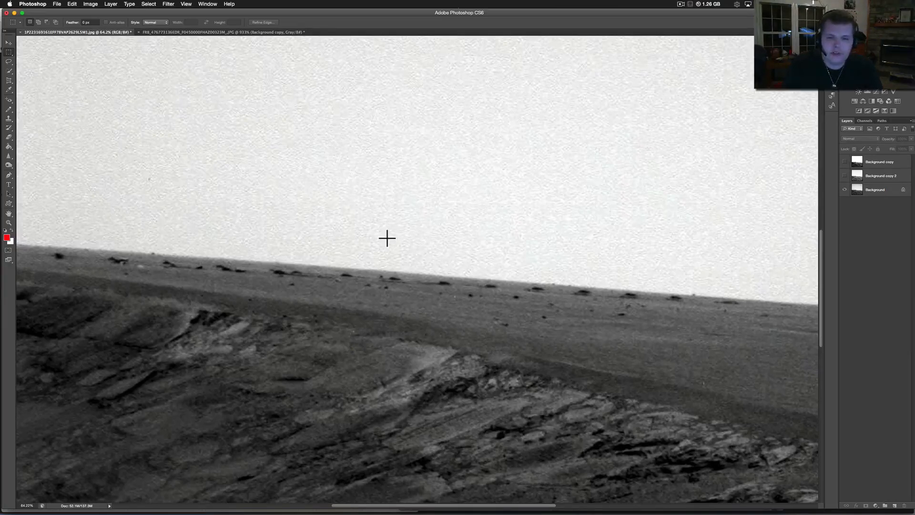
mouse_move(94, 269)
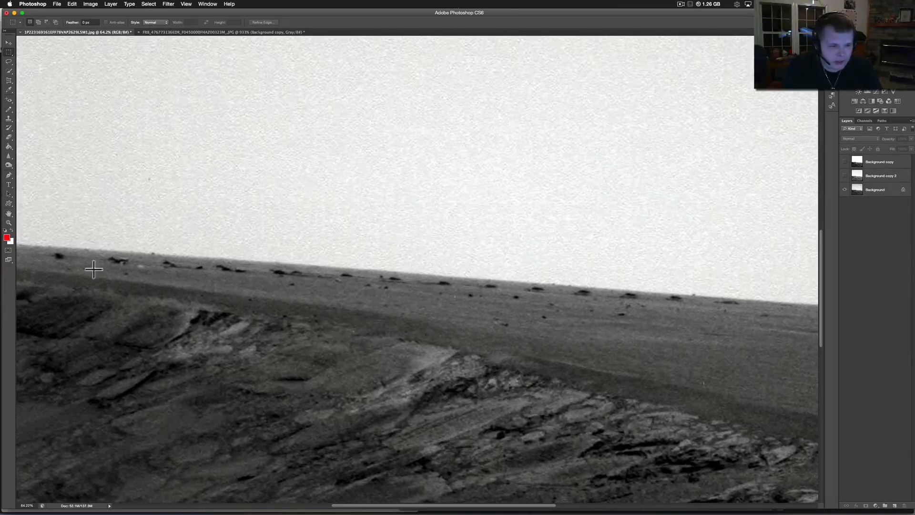
mouse_move(706, 297)
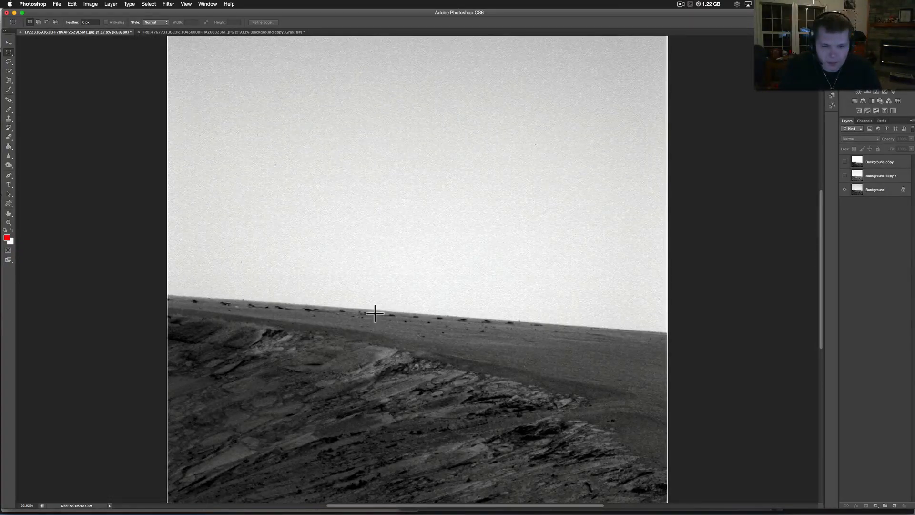
mouse_move(524, 327)
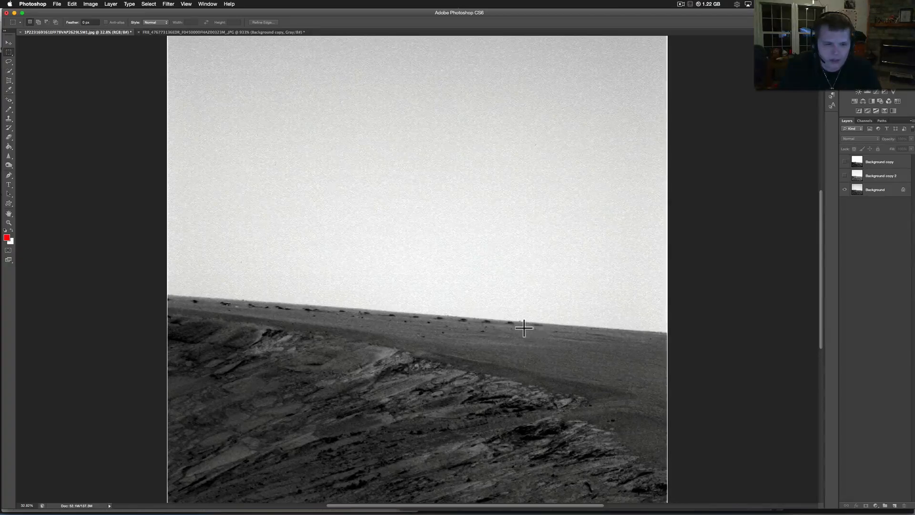
mouse_move(413, 313)
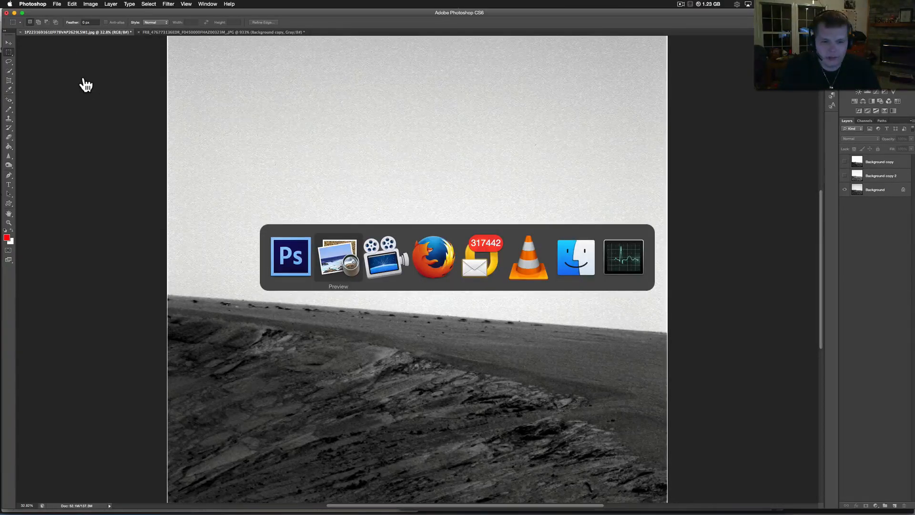
Revisit the raw Opportunity images list, return to the horizon image, then show the PIA08813 Victoria Crater catalog page
click(433, 257)
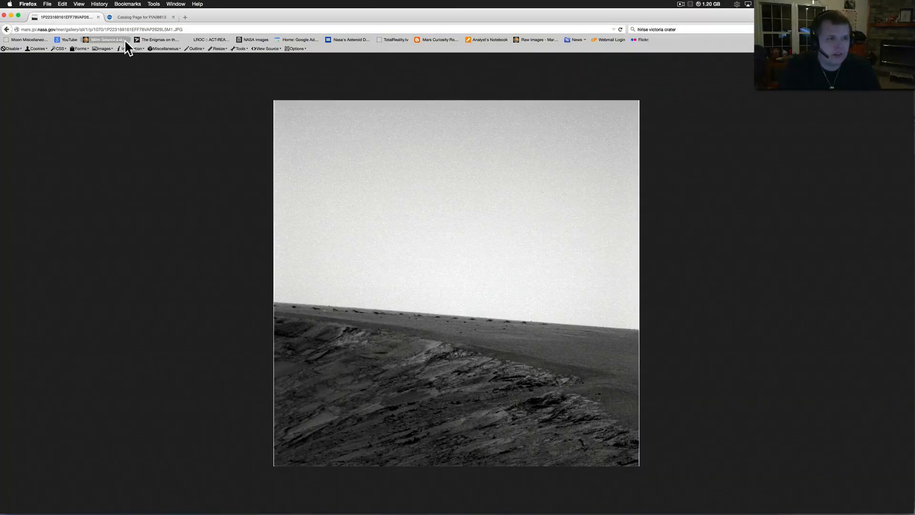
click(5, 30)
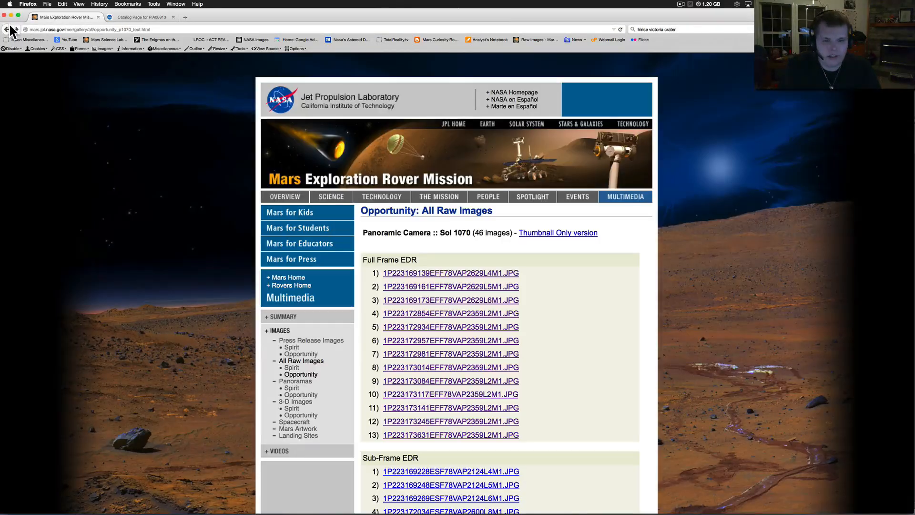
click(451, 286)
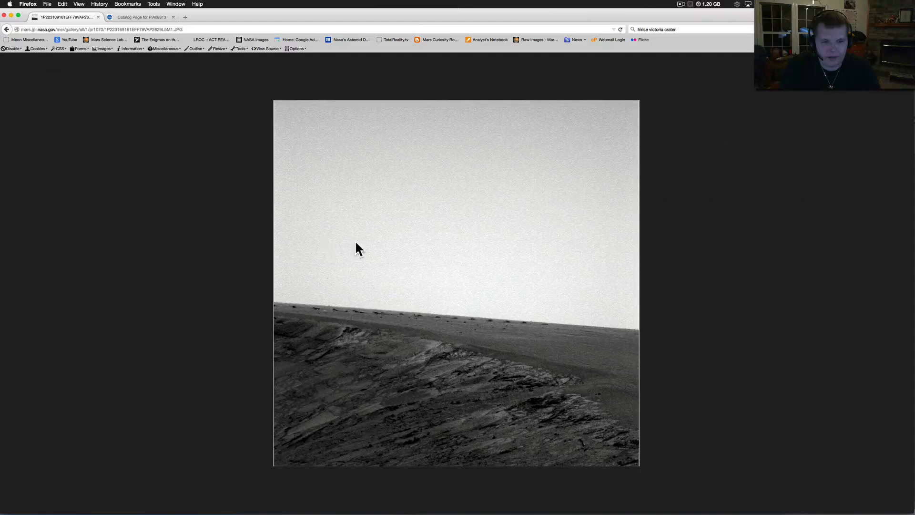
mouse_move(229, 188)
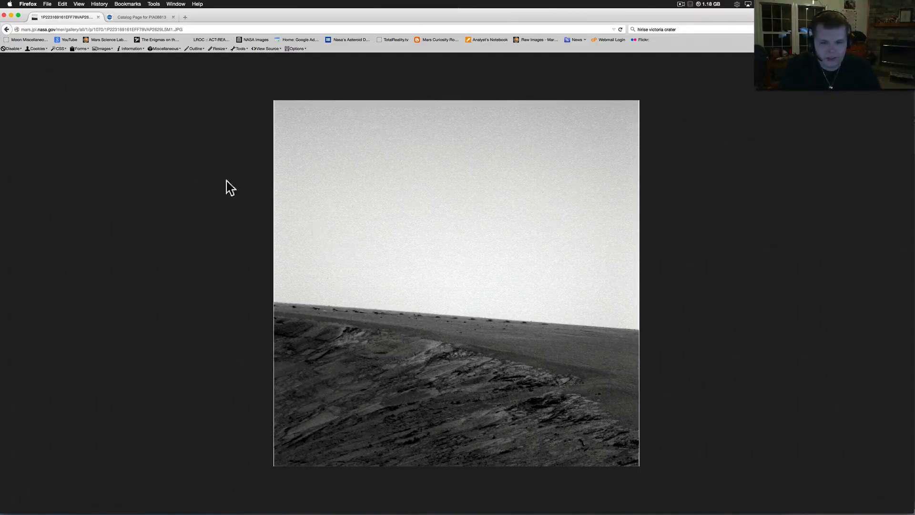
mouse_move(462, 273)
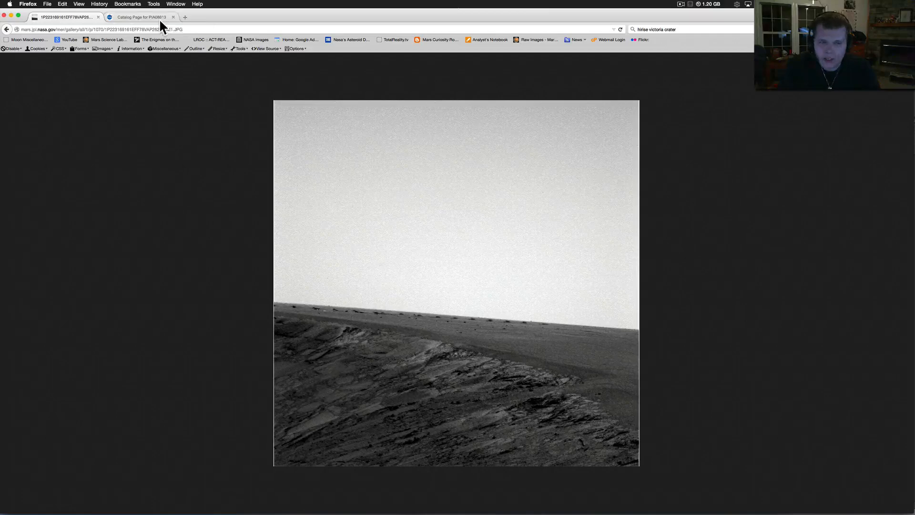
click(141, 17)
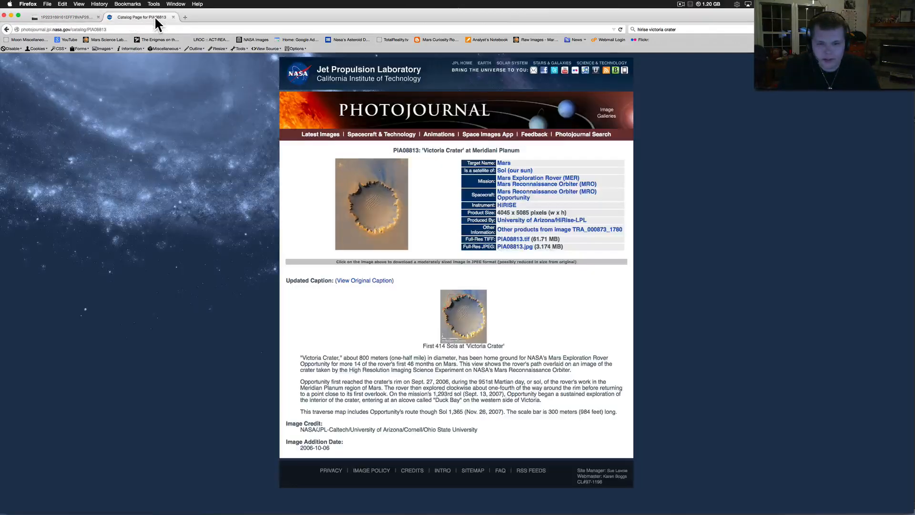
mouse_move(99, 4)
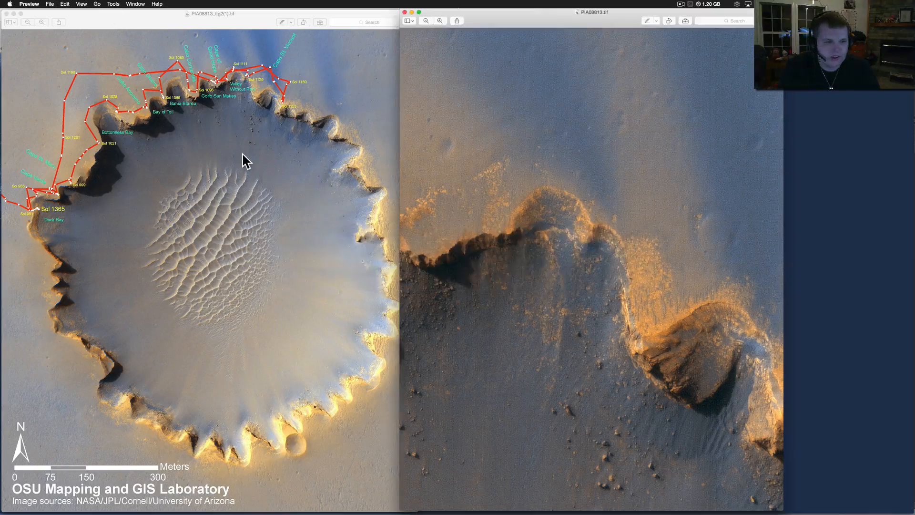
mouse_move(79, 94)
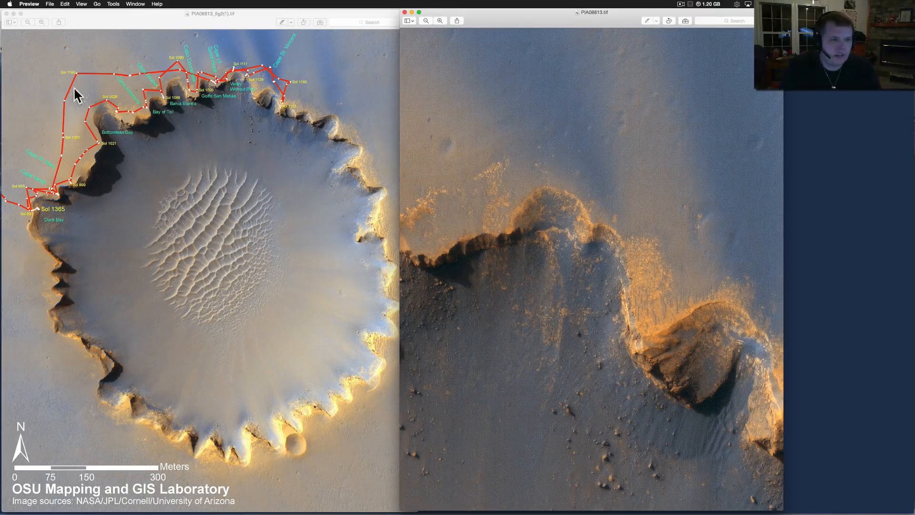
mouse_move(113, 53)
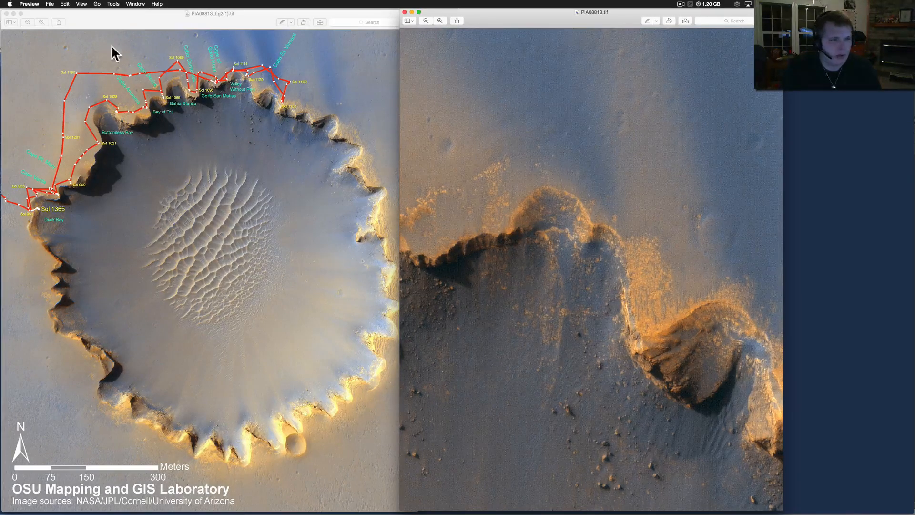
mouse_move(234, 87)
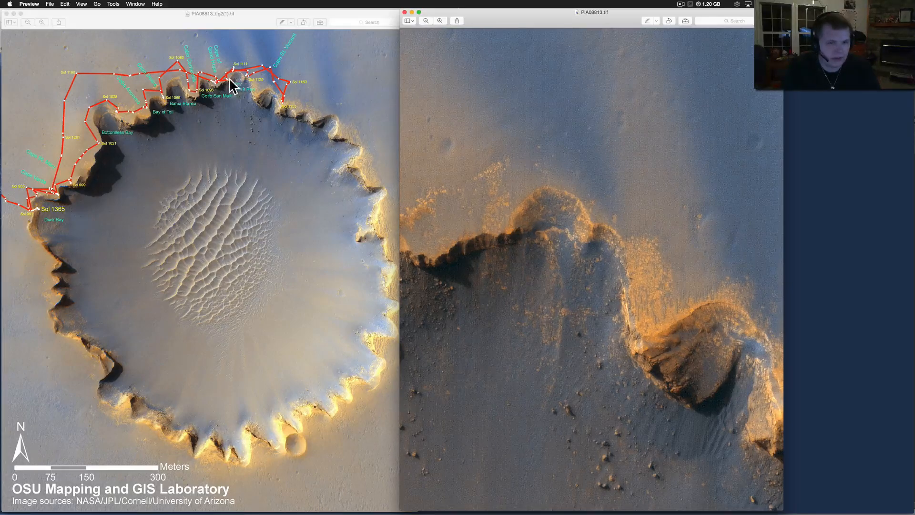
mouse_move(175, 108)
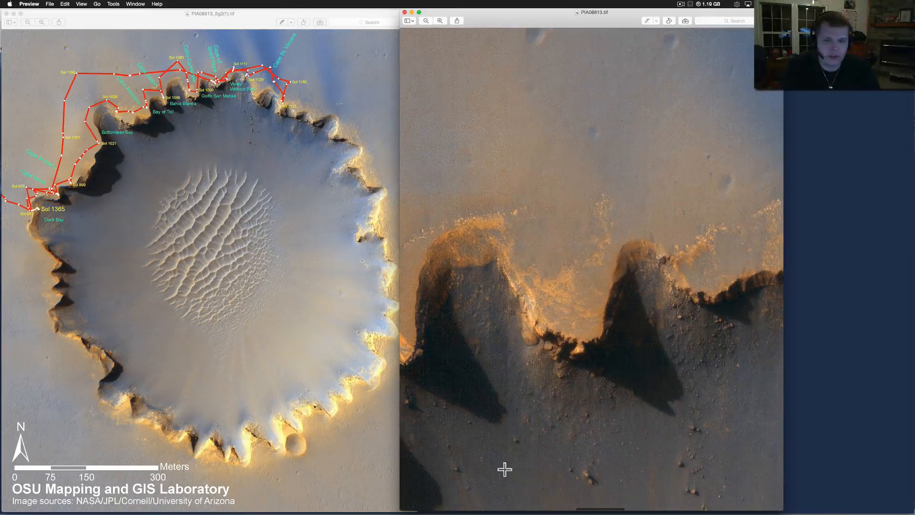
mouse_move(606, 303)
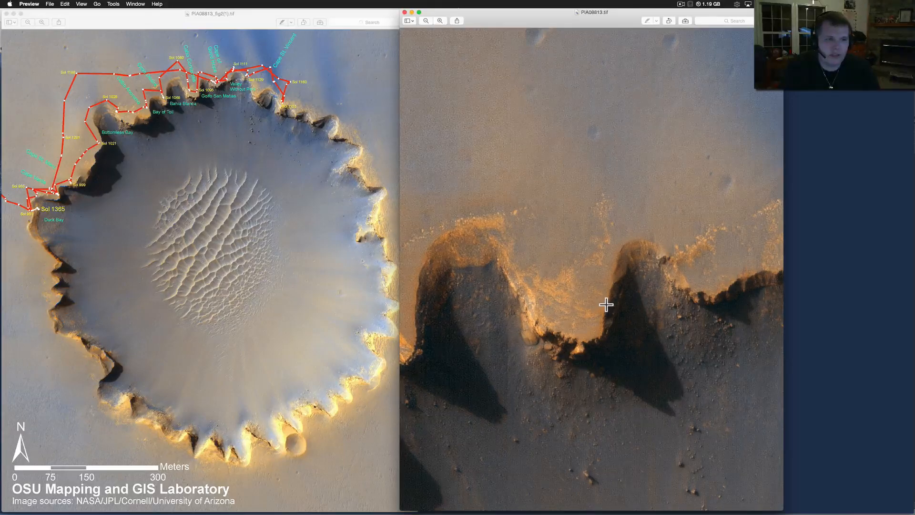
mouse_move(553, 308)
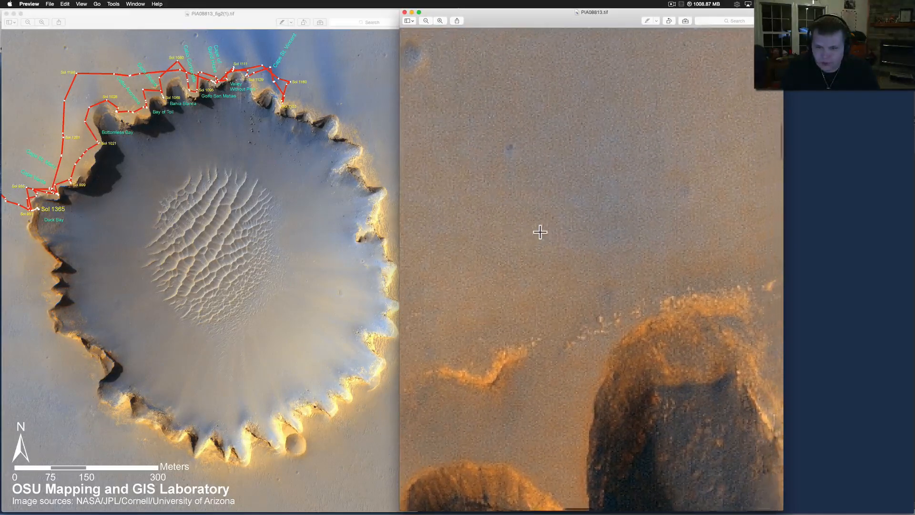
scroll(down, 3)
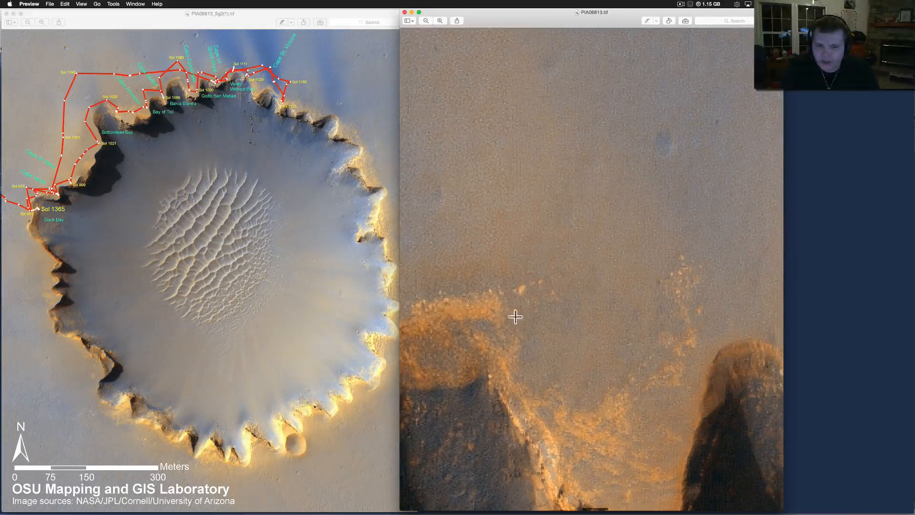
scroll(down, 3)
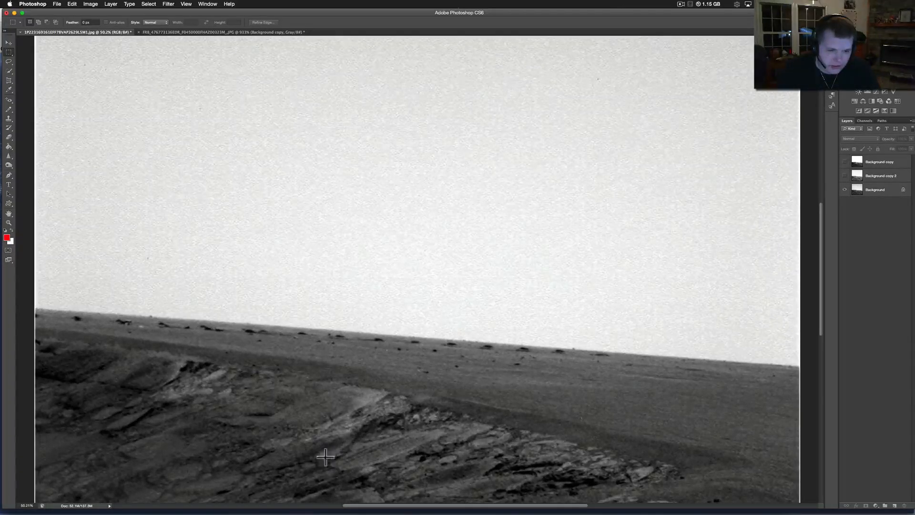
mouse_move(140, 334)
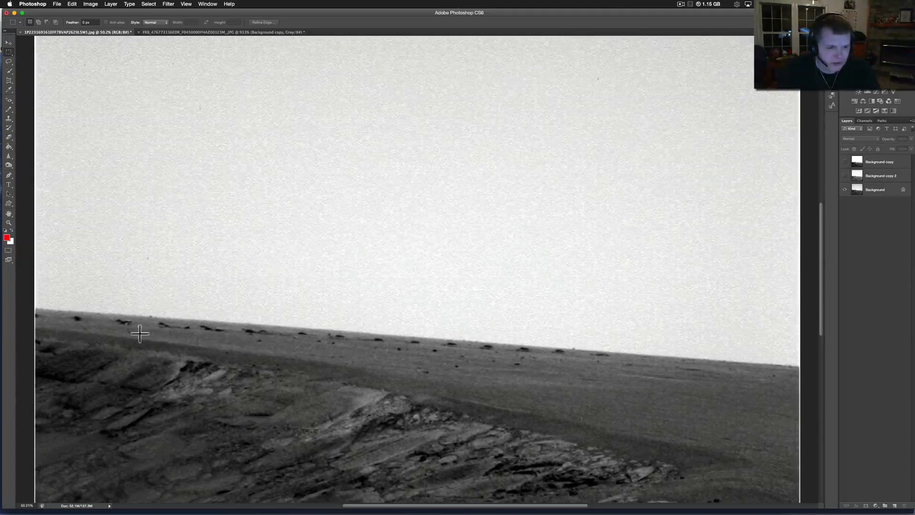
mouse_move(527, 349)
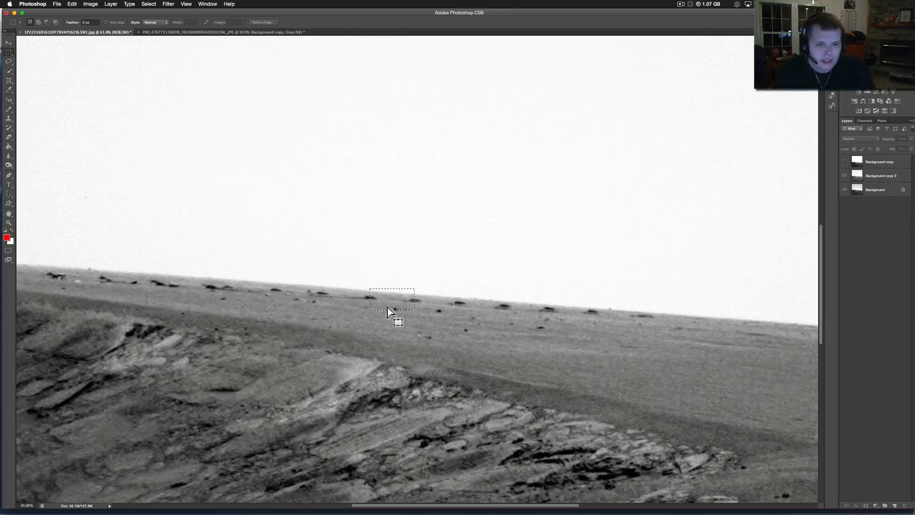
mouse_move(392, 305)
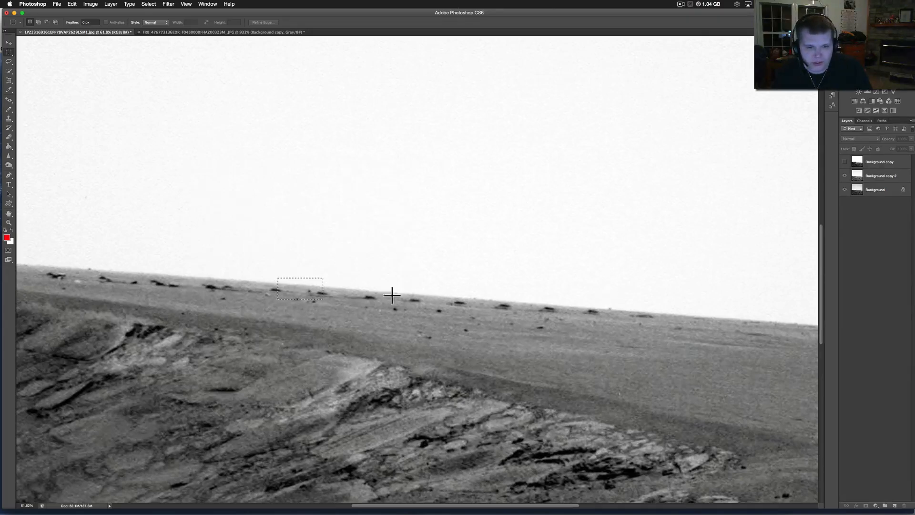
mouse_move(430, 304)
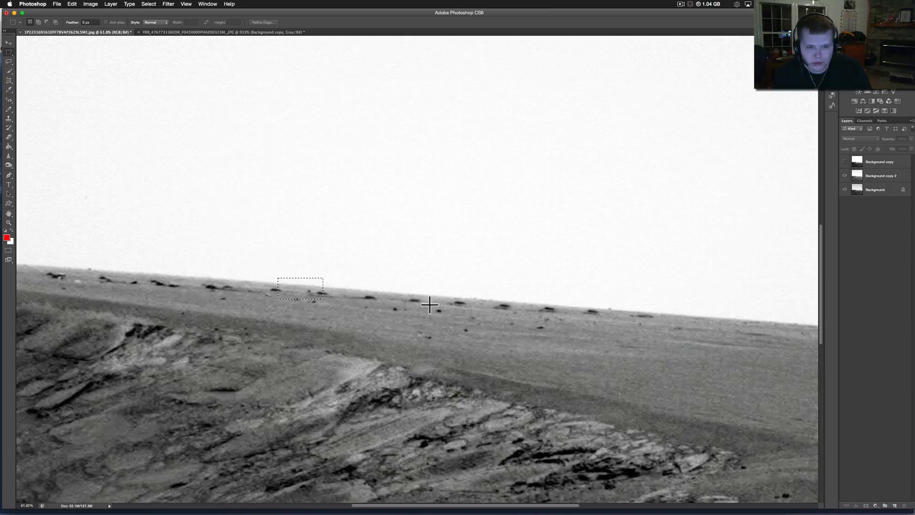
mouse_move(303, 291)
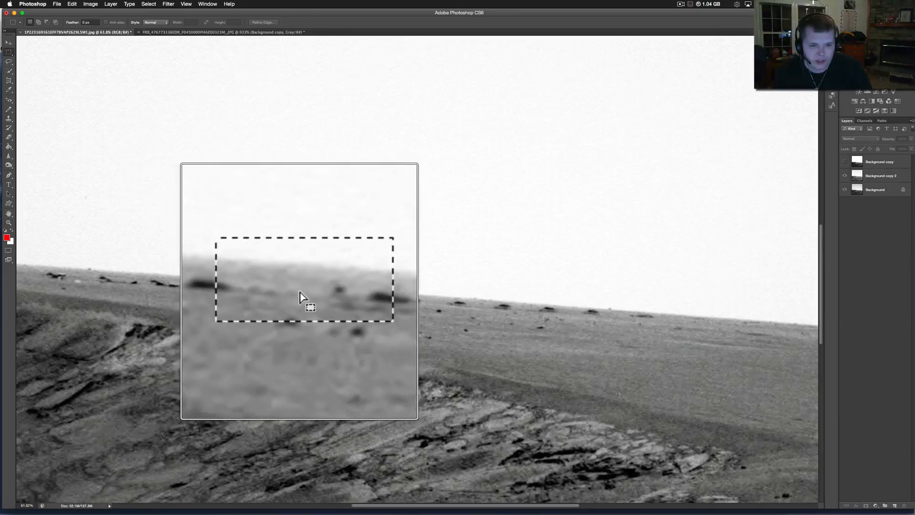
Draw a small rectangular marquee around a distant horizon rock to inspect it
drag(306, 280, 312, 289)
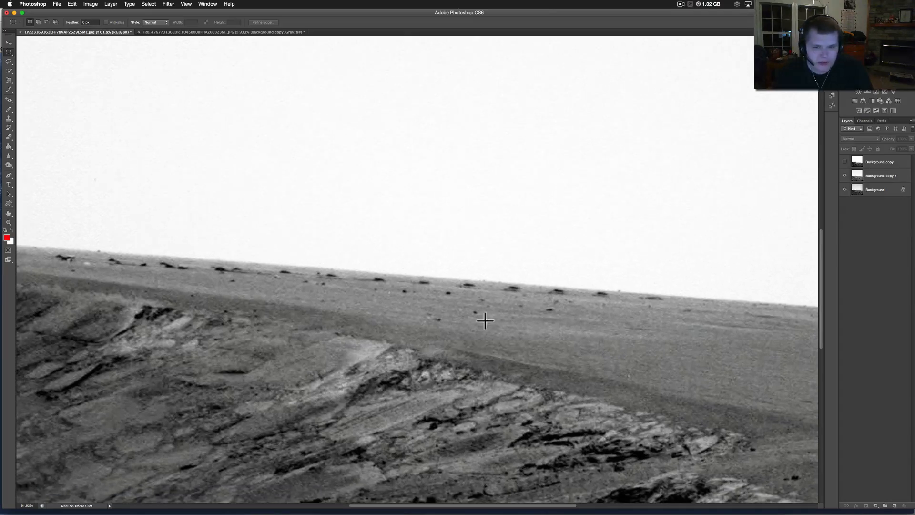
mouse_move(108, 175)
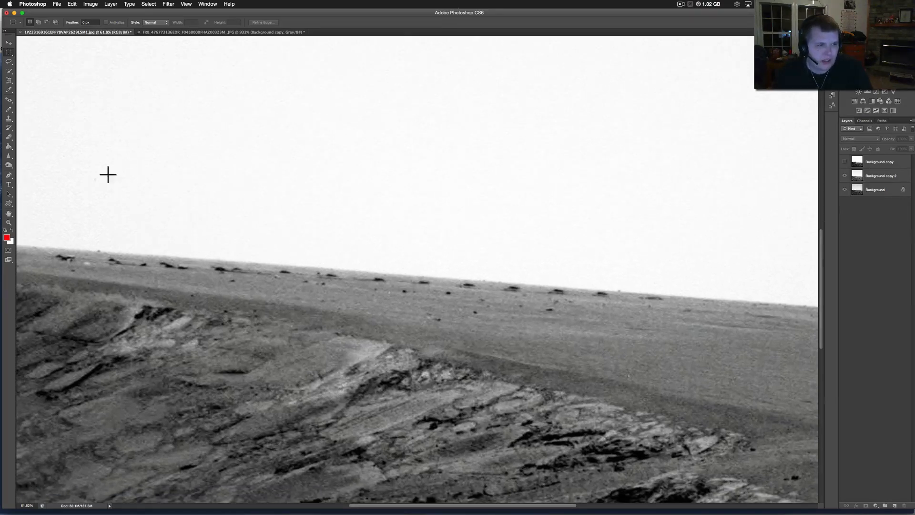
mouse_move(121, 228)
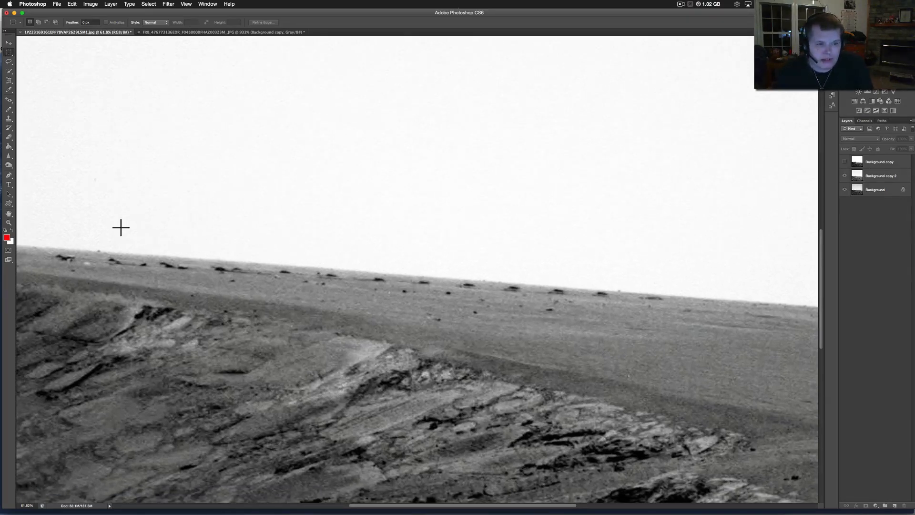
mouse_move(68, 269)
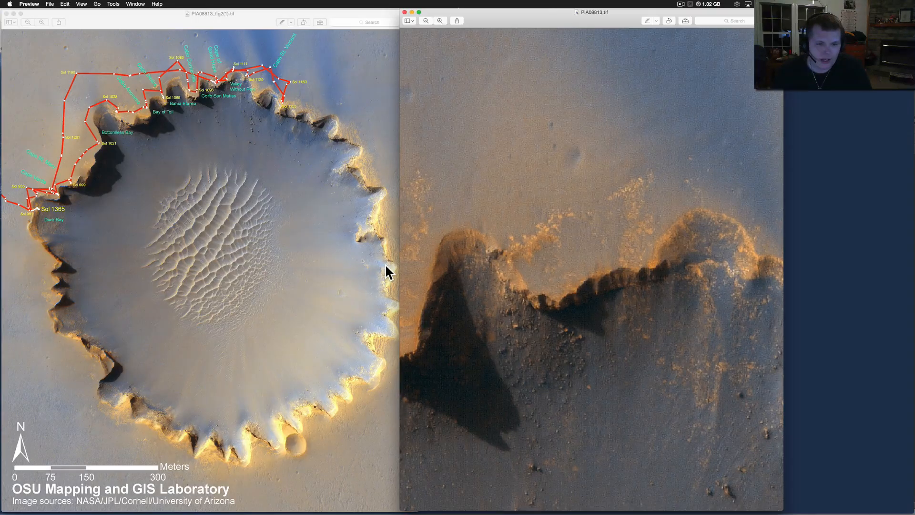
mouse_move(5, 25)
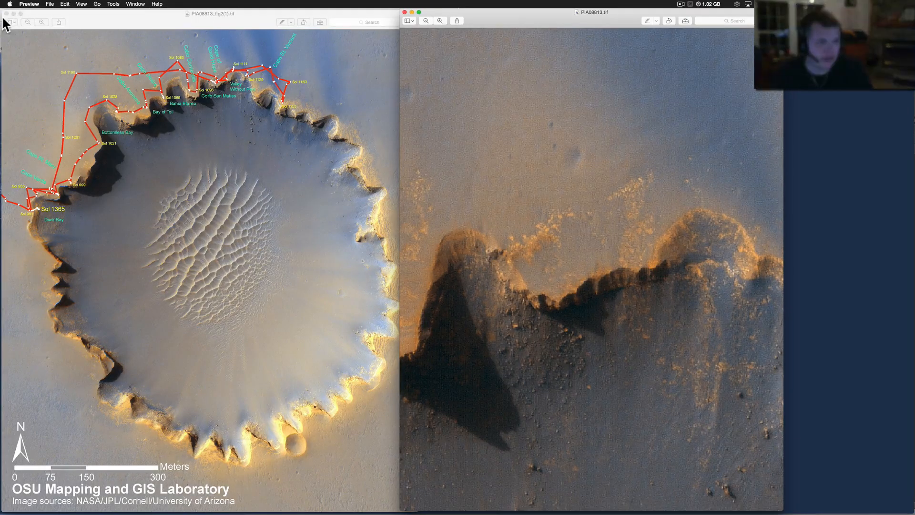
mouse_move(373, 238)
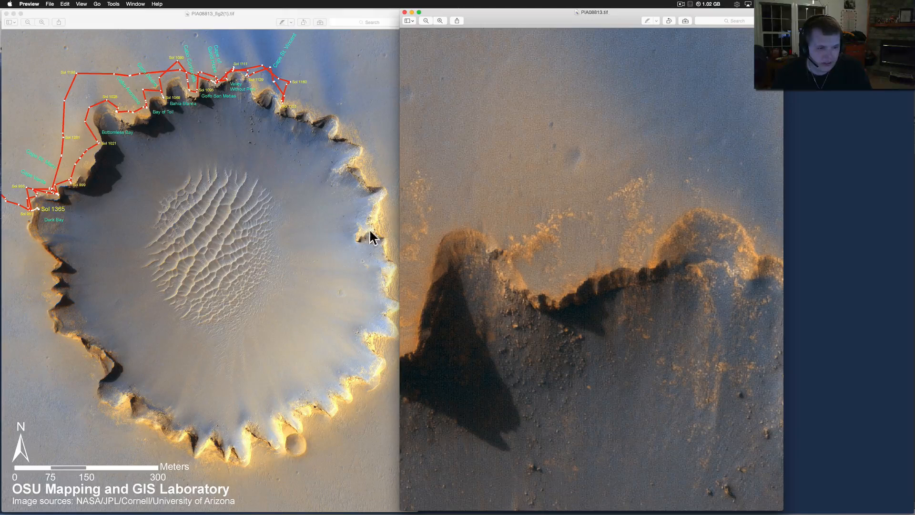
mouse_move(330, 151)
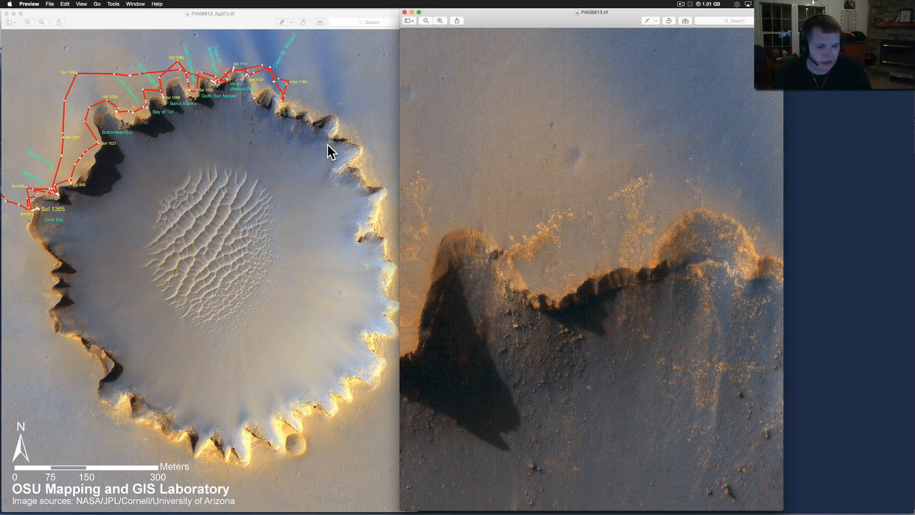
mouse_move(261, 113)
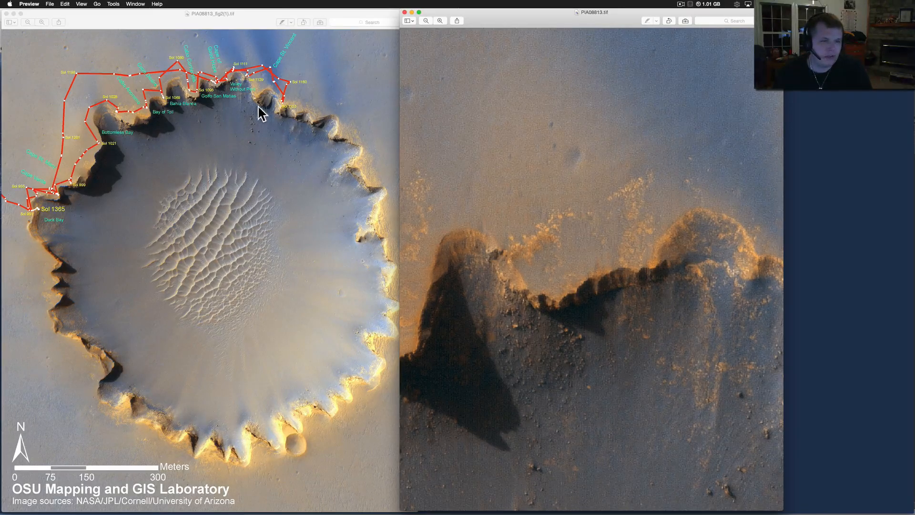
mouse_move(73, 202)
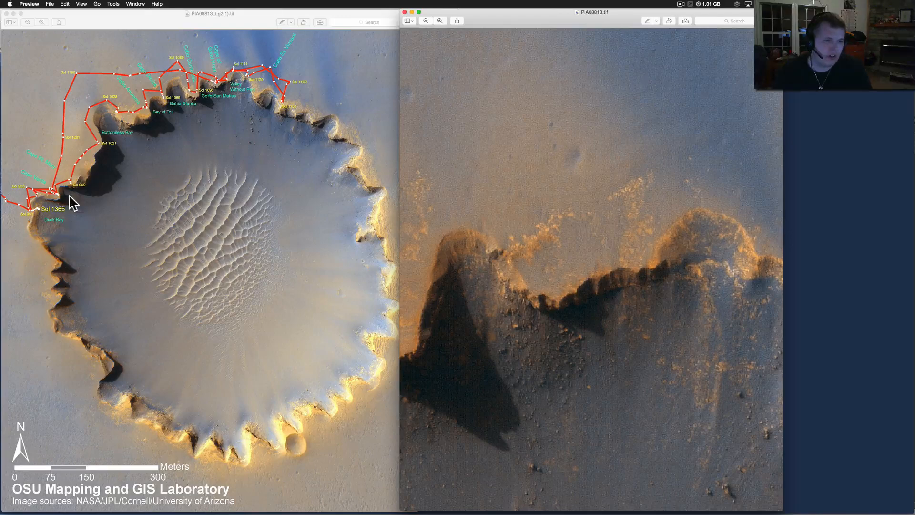
mouse_move(338, 140)
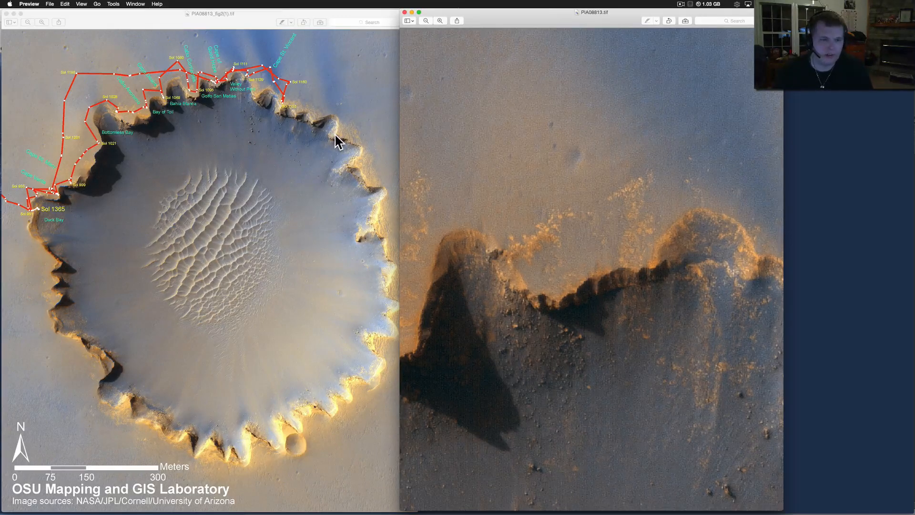
mouse_move(335, 143)
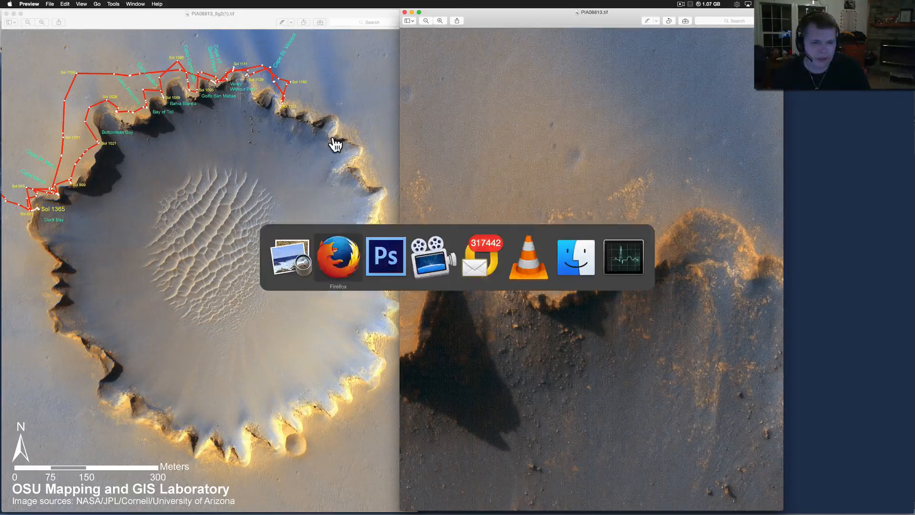
Bring up the Victoria Crater catalog page, then return to the Mars horizon photo in Photoshop
click(338, 256)
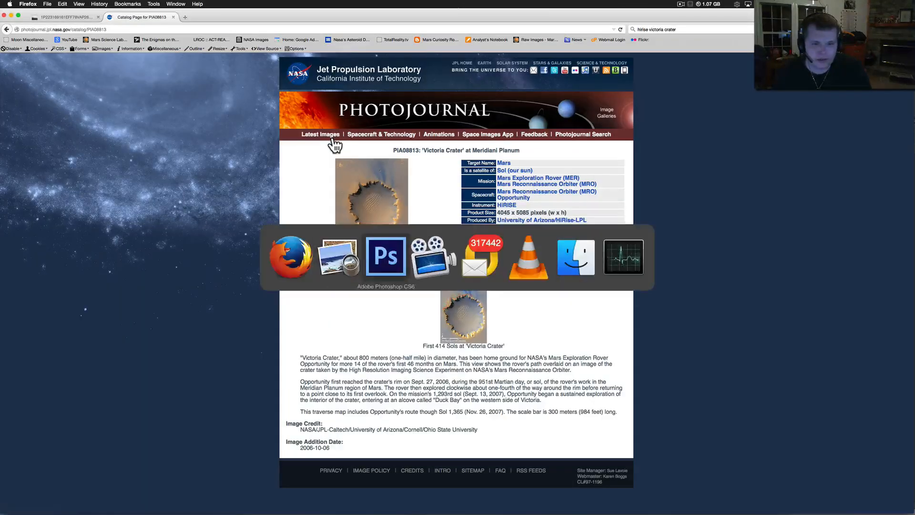
click(386, 255)
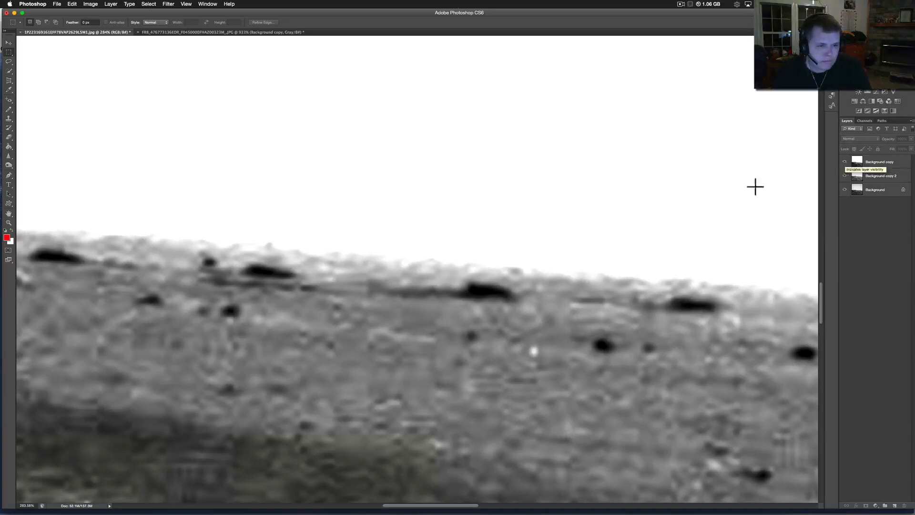
mouse_move(561, 246)
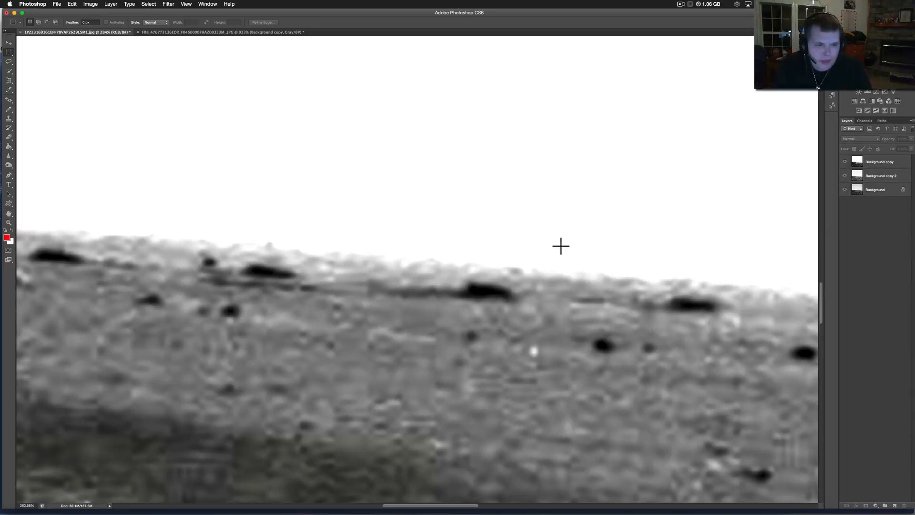
mouse_move(80, 256)
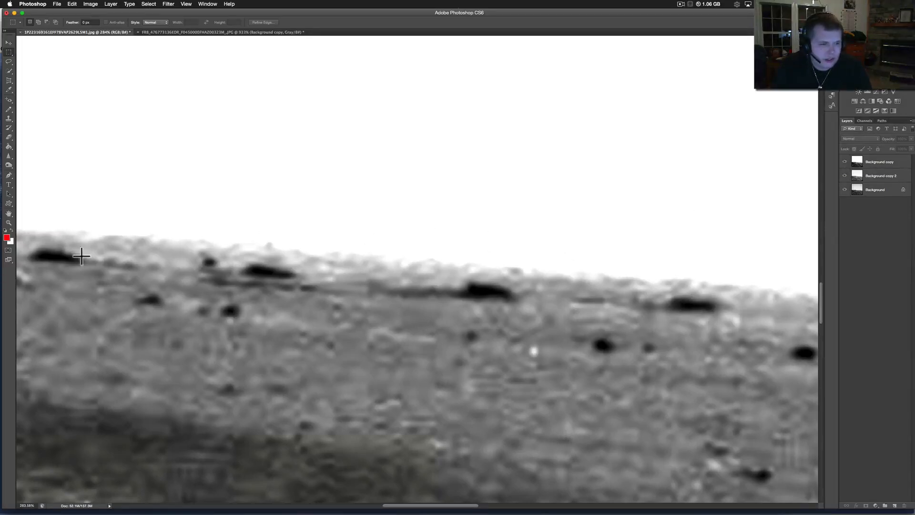
Switch to the Move tool before working with the Background copy layers
click(9, 43)
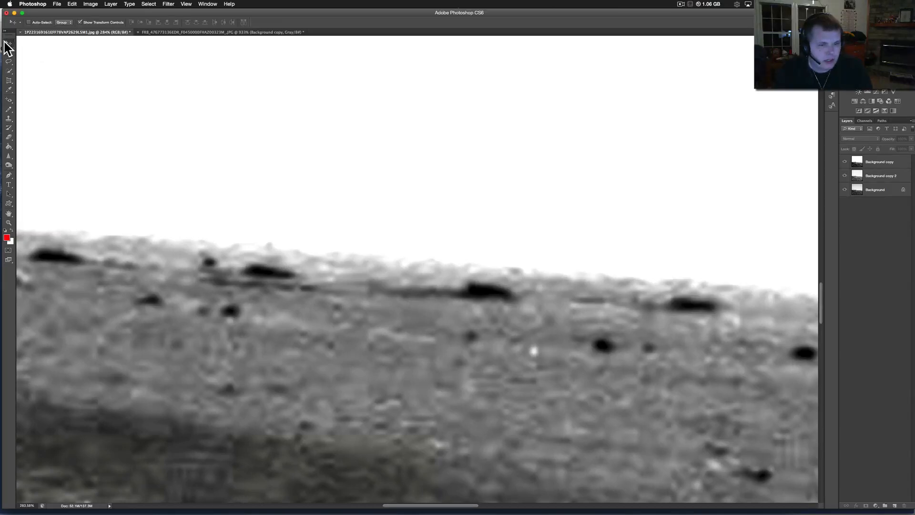
mouse_move(42, 269)
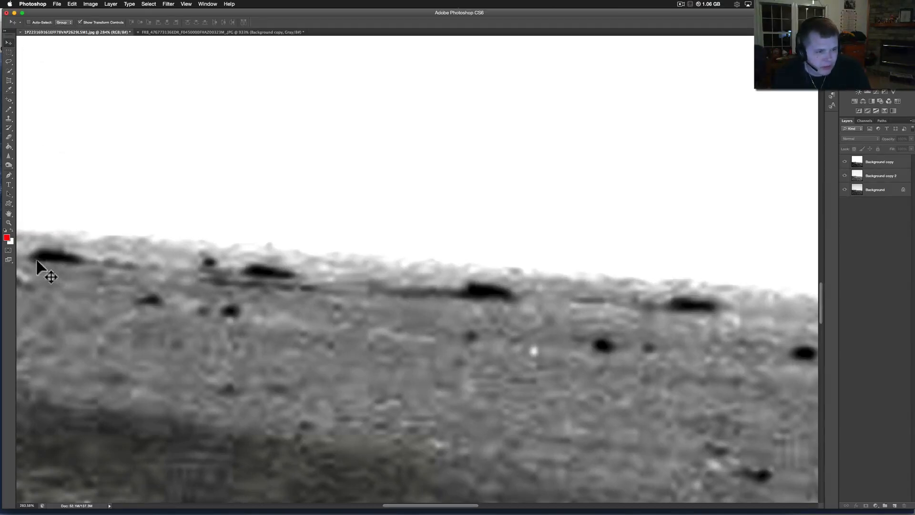
mouse_move(79, 271)
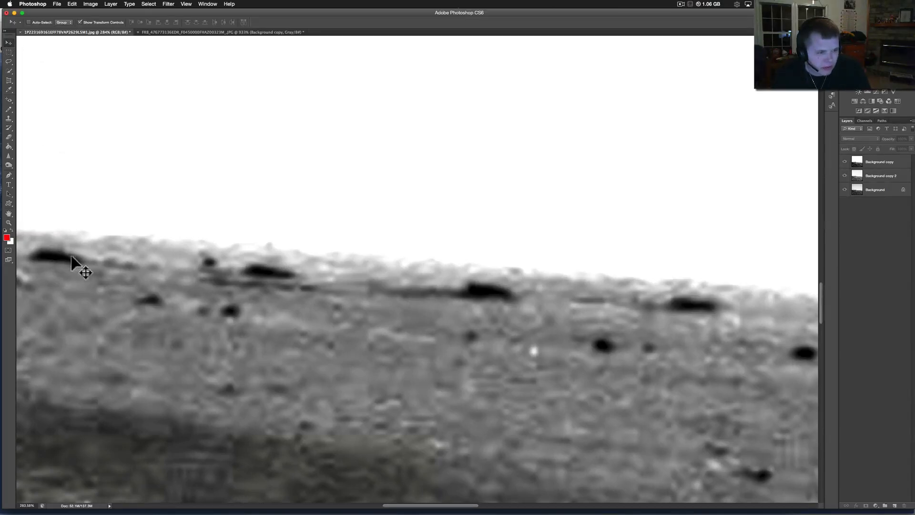
mouse_move(242, 286)
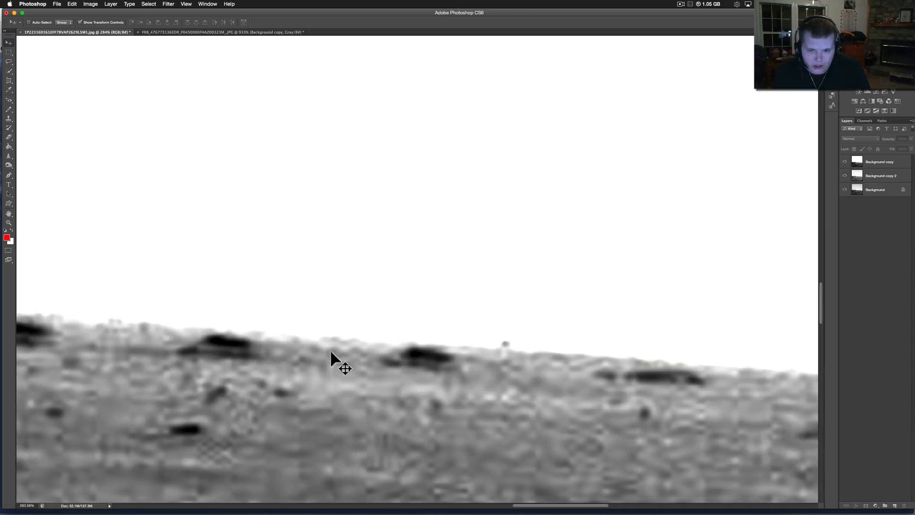
mouse_move(903, 189)
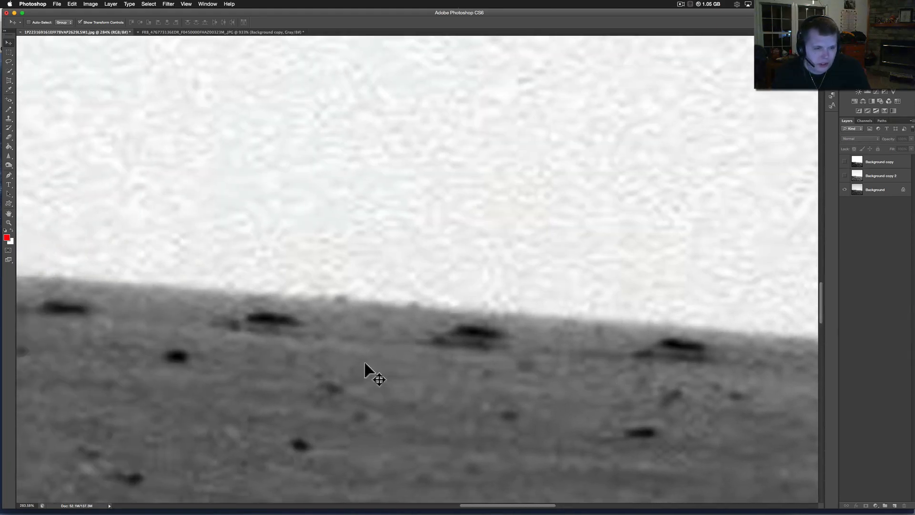
mouse_move(482, 344)
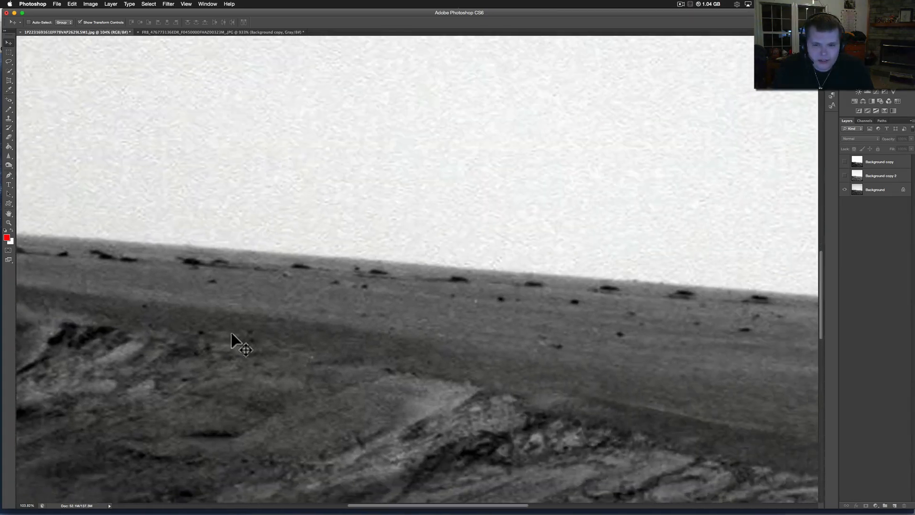
scroll(down, 3)
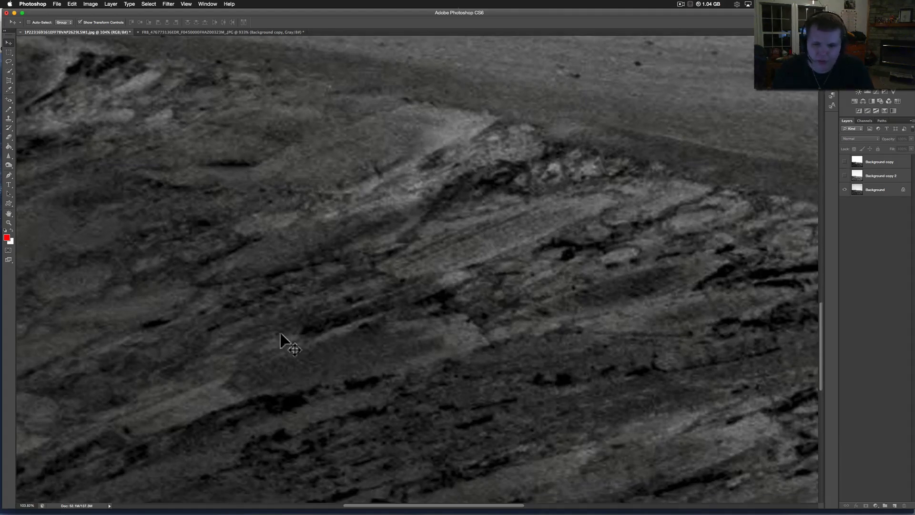
mouse_move(835, 180)
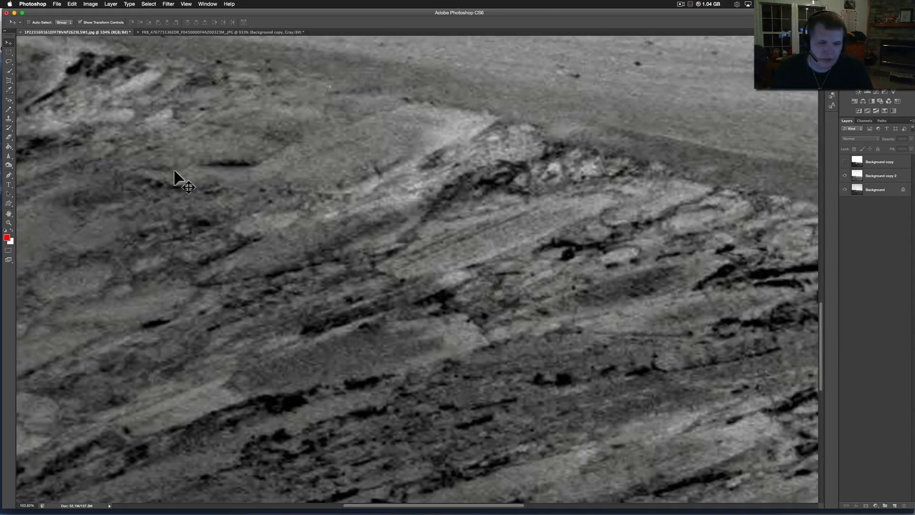
mouse_move(580, 239)
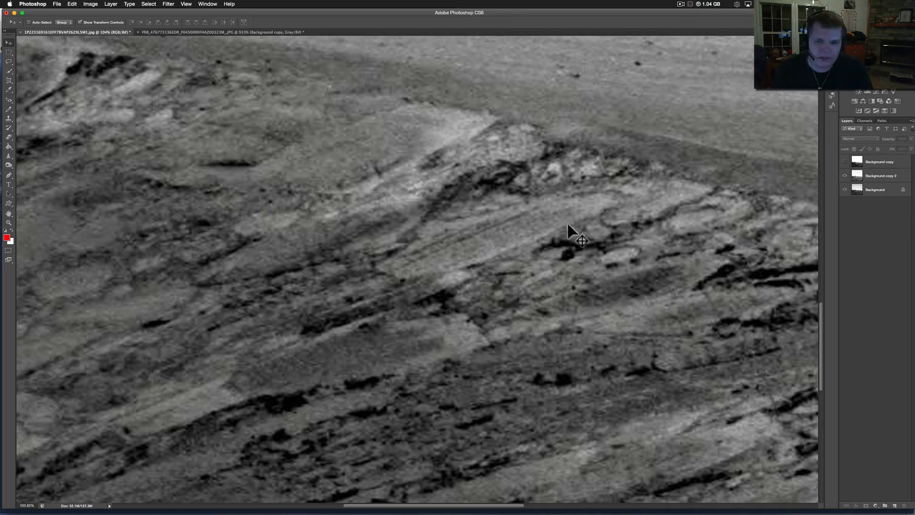
mouse_move(473, 242)
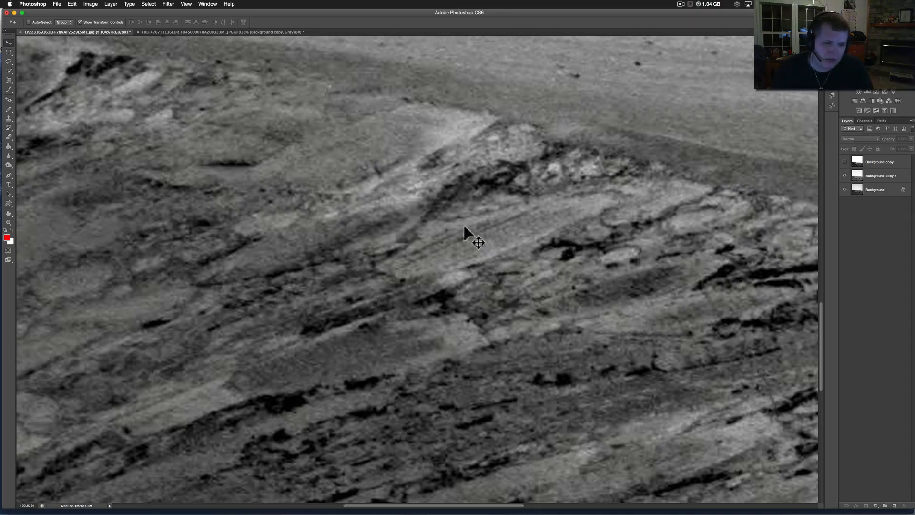
mouse_move(358, 163)
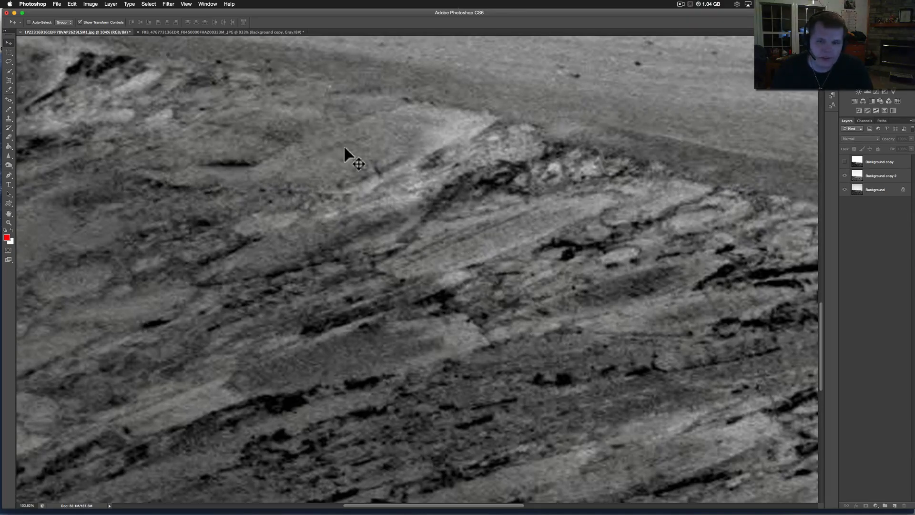
mouse_move(585, 209)
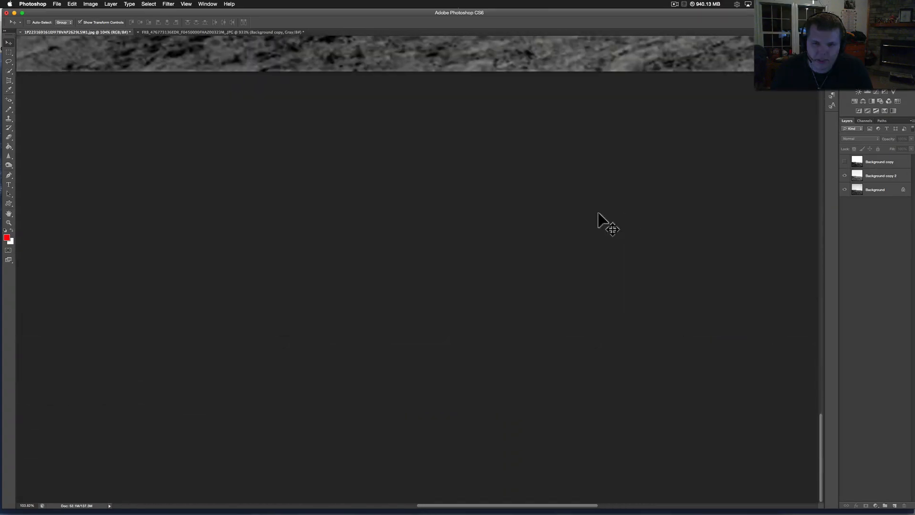
click(611, 228)
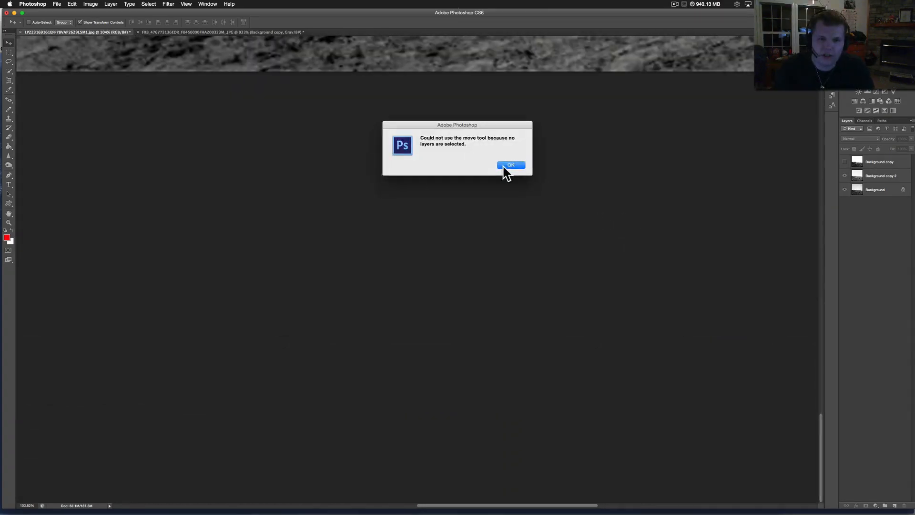
click(511, 165)
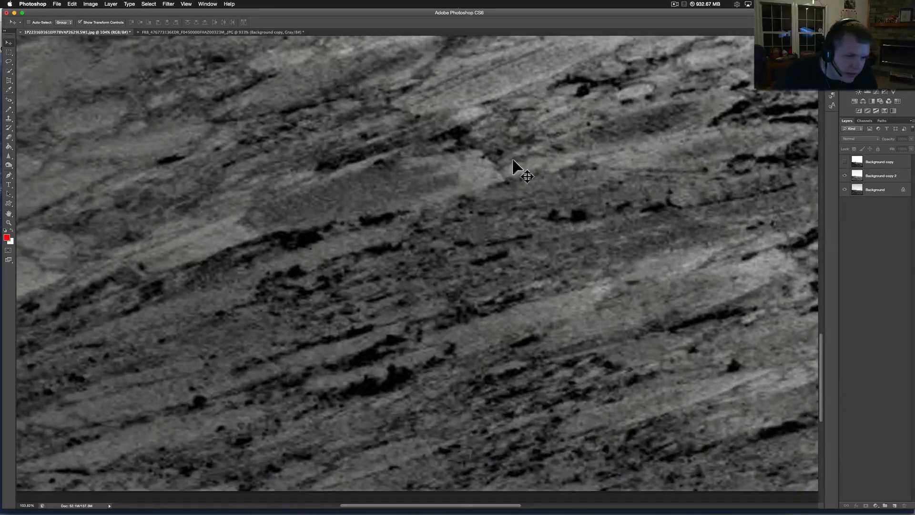
mouse_move(388, 286)
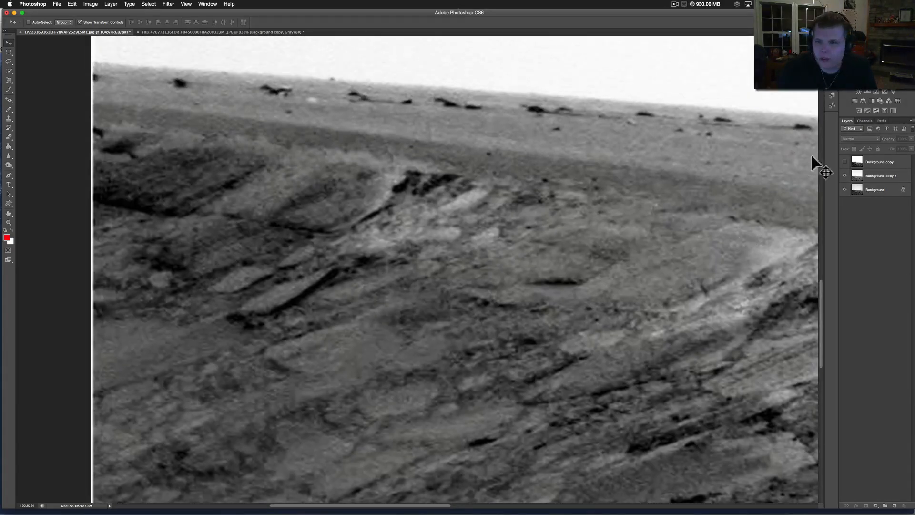
Toggle the high-contrast top layer off, on and off again to compare the rock surface
click(845, 162)
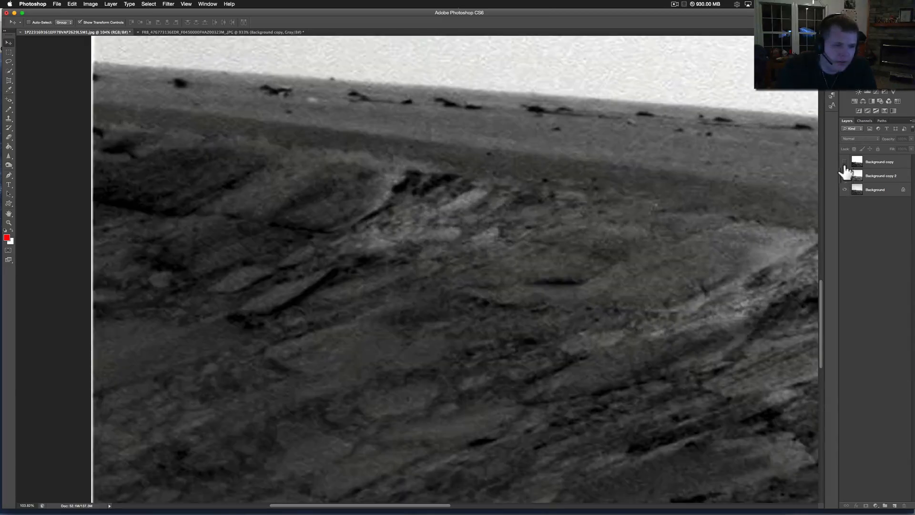
mouse_move(283, 306)
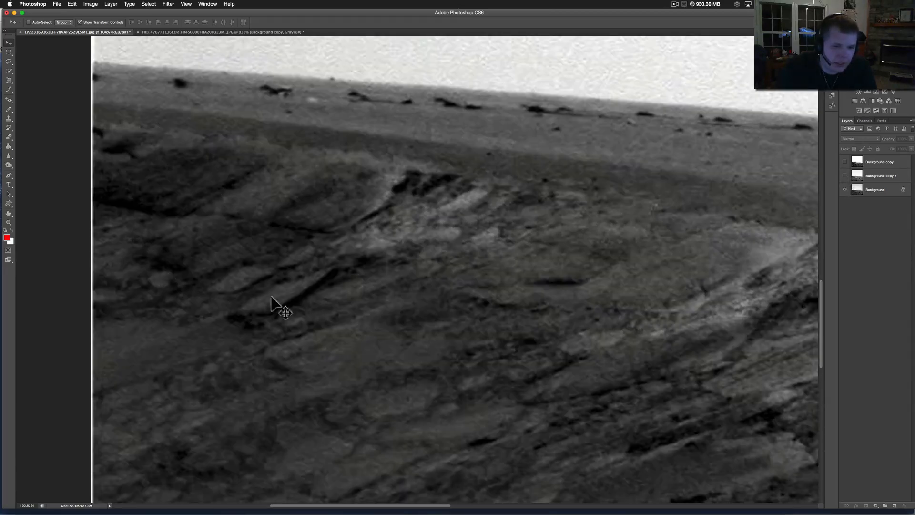
mouse_move(578, 209)
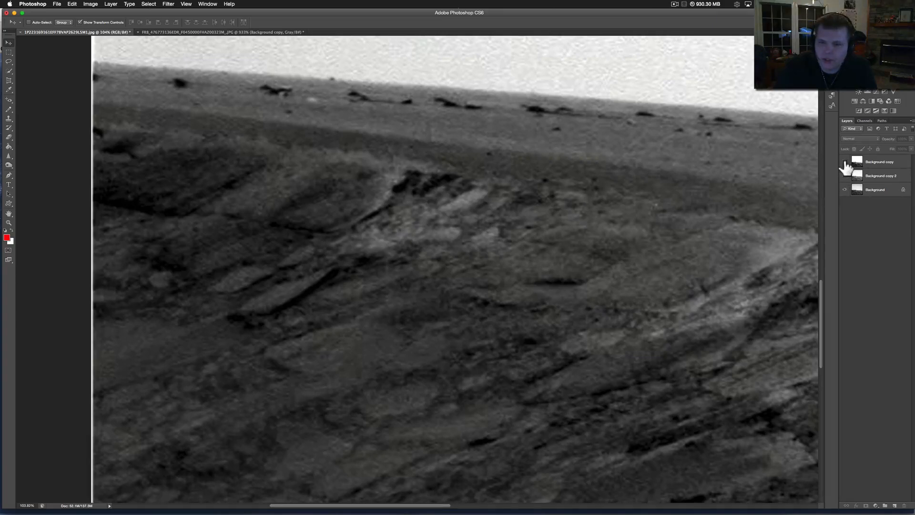
click(845, 162)
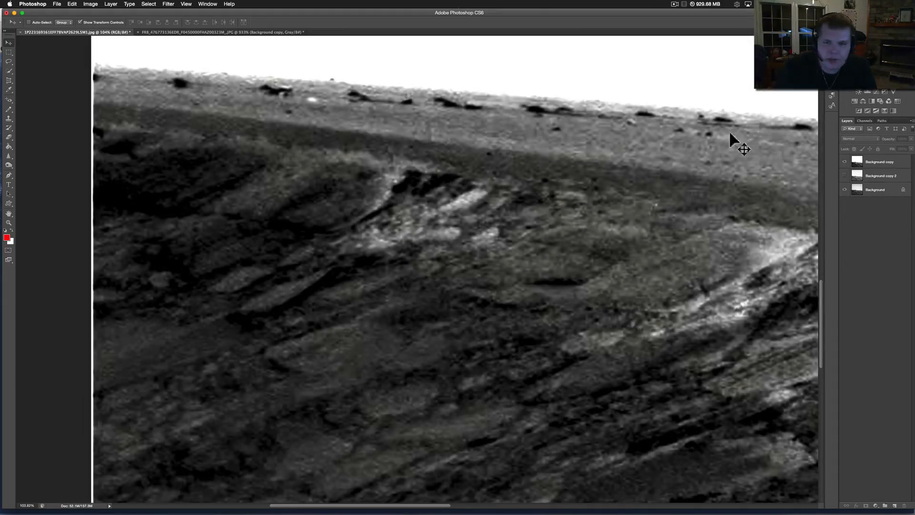
mouse_move(201, 271)
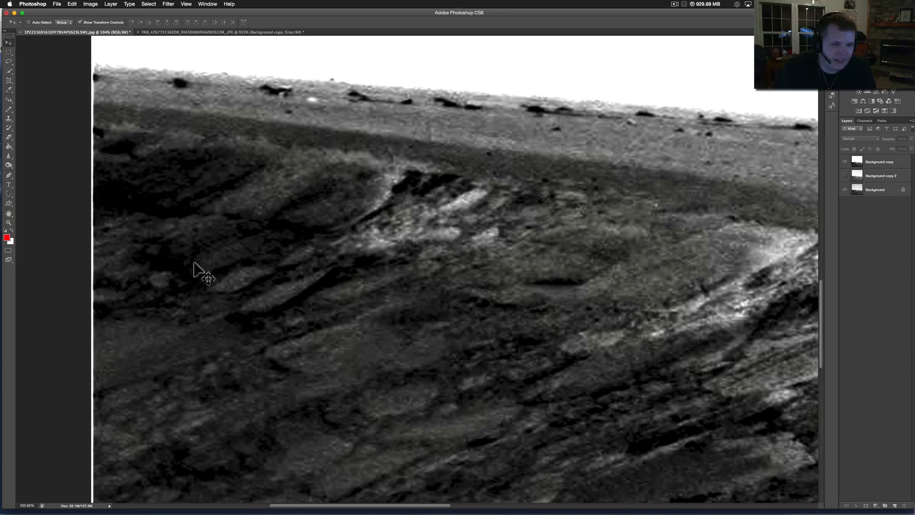
click(845, 162)
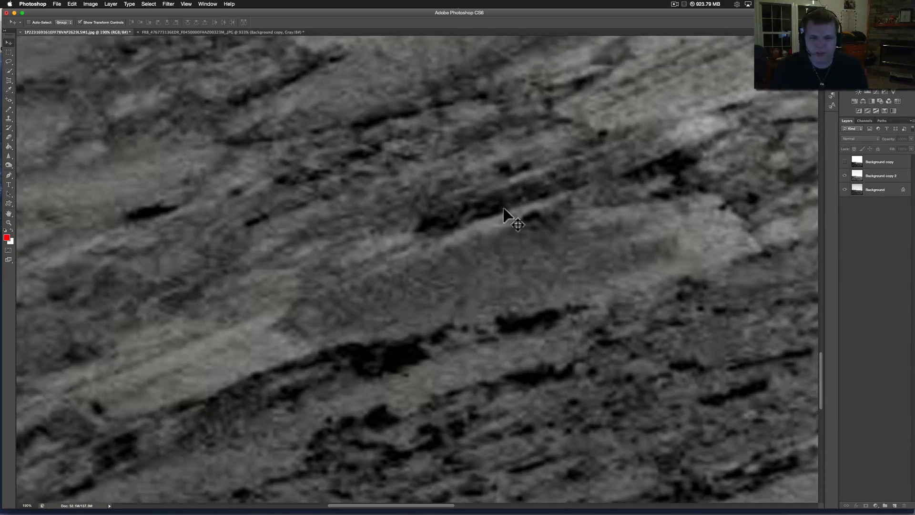
mouse_move(831, 176)
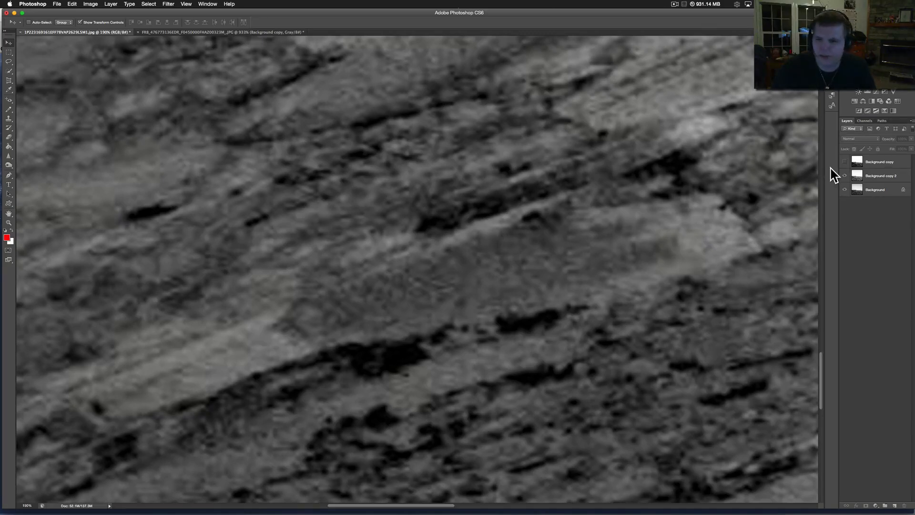
Hide and show the duplicate layers twice to compare the rock, then ready the Rectangular Marquee tool
click(844, 162)
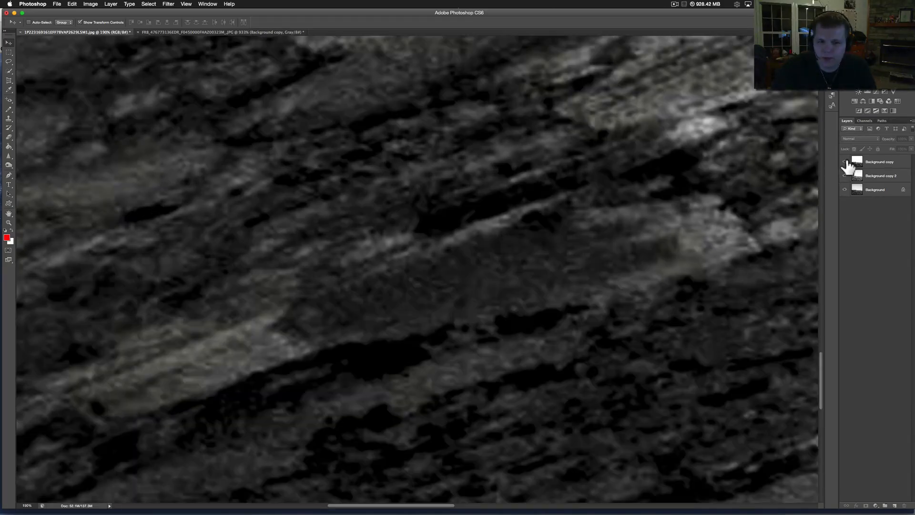
click(845, 162)
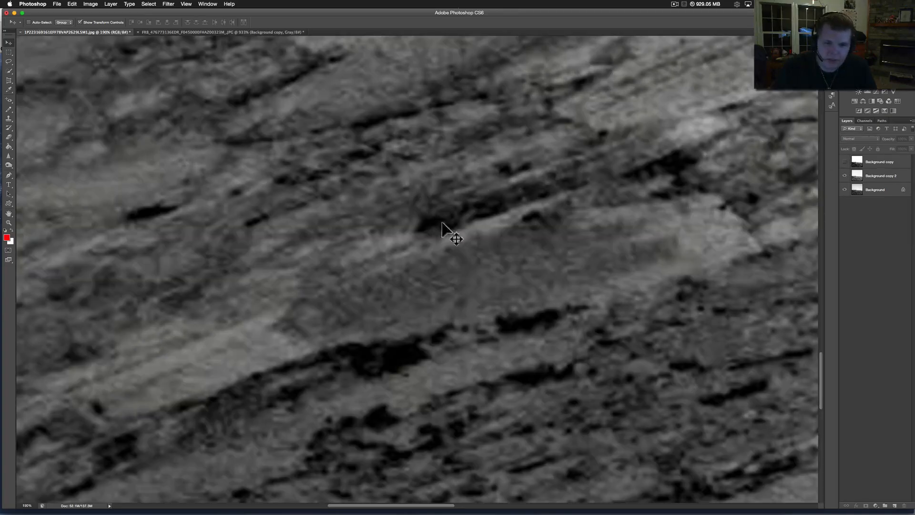
mouse_move(402, 229)
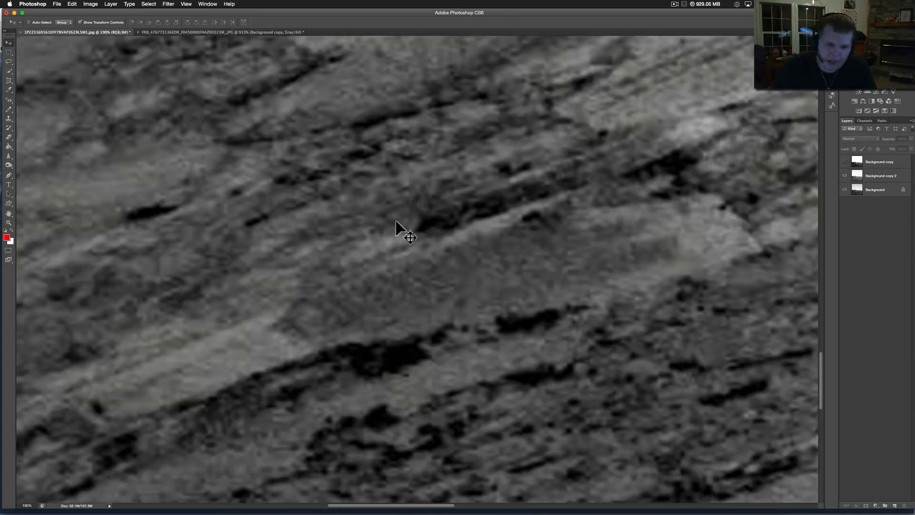
click(843, 162)
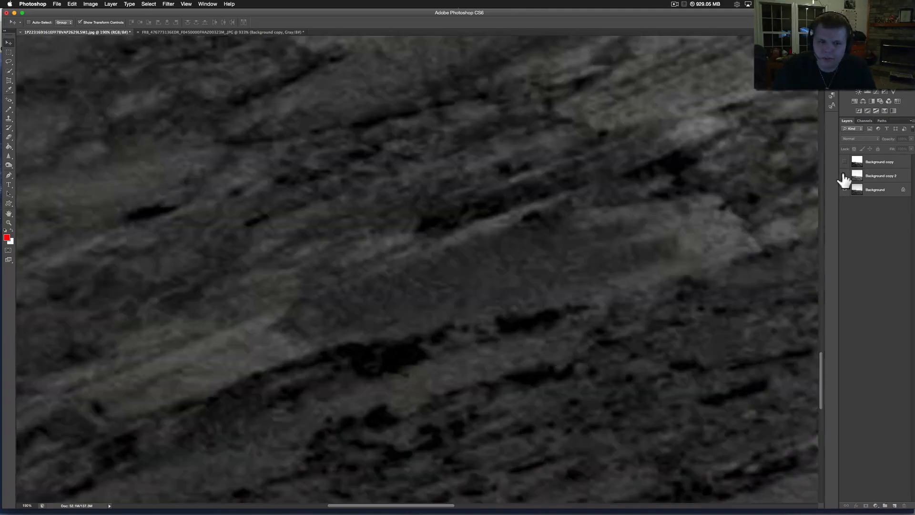
click(844, 175)
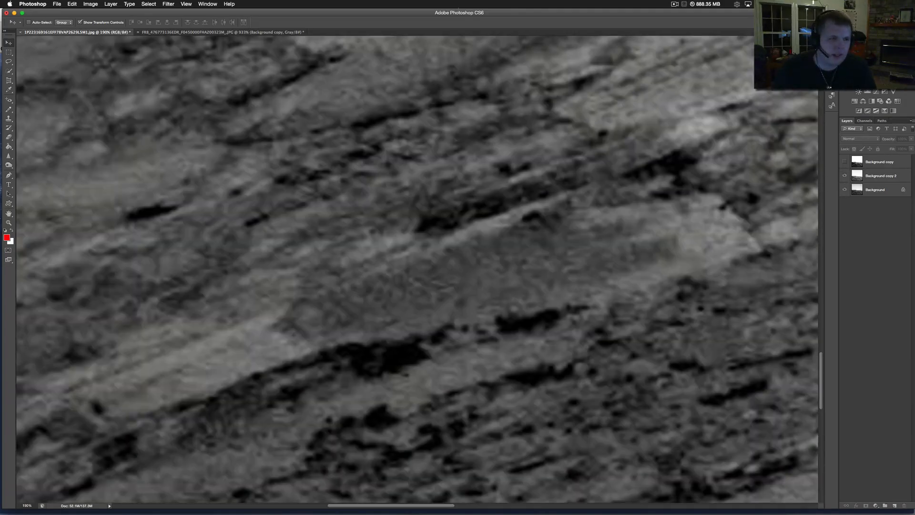
click(9, 51)
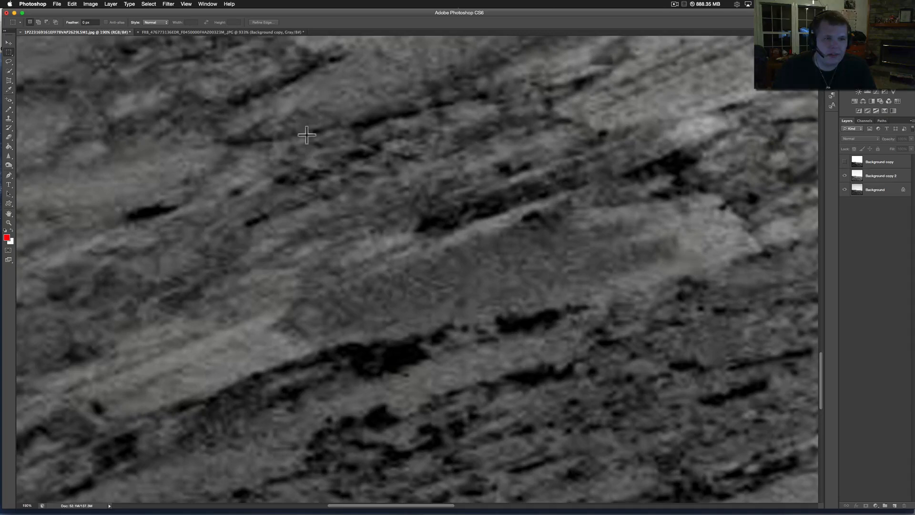
mouse_move(817, 326)
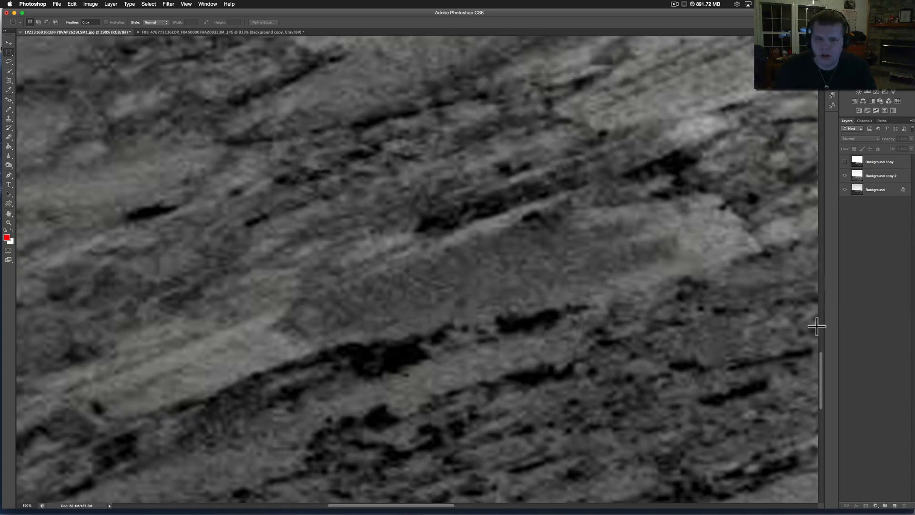
Preview an Exposure adjustment on the rock selection with Preview toggled, then cancel it
click(90, 4)
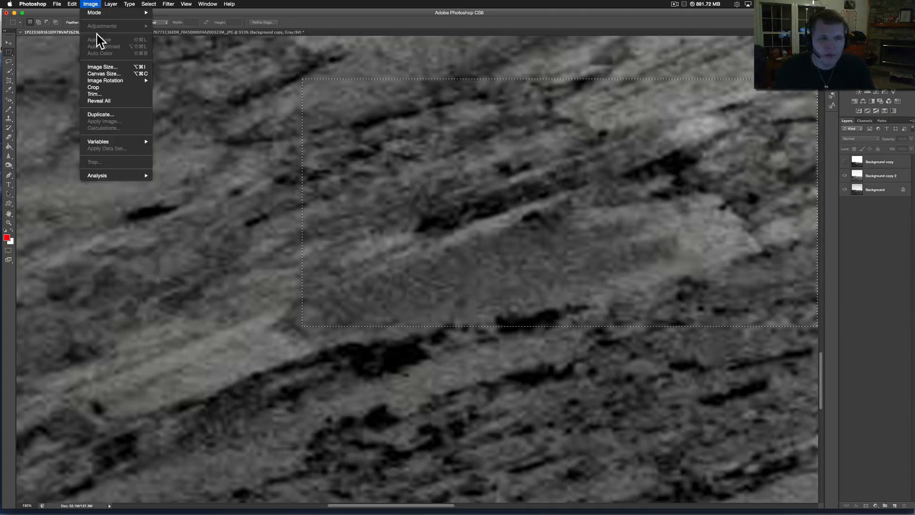
mouse_move(690, 299)
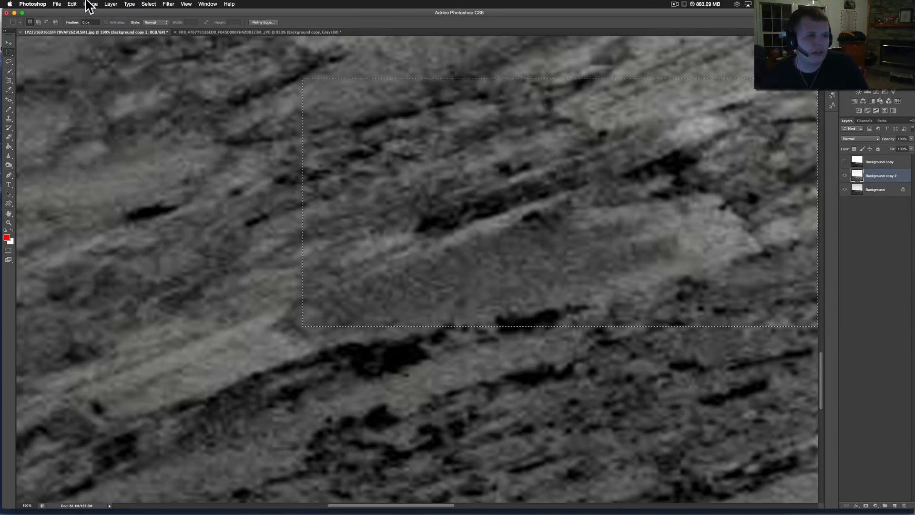
click(90, 4)
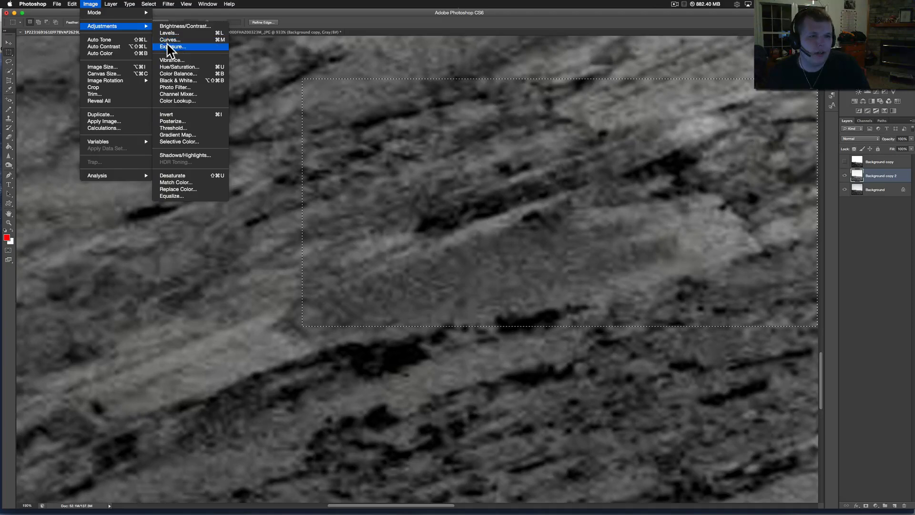
click(172, 45)
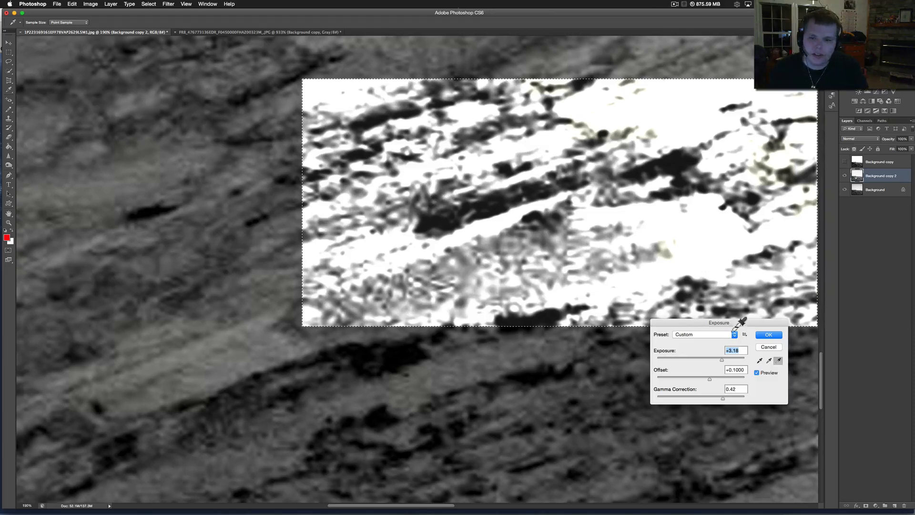
click(757, 373)
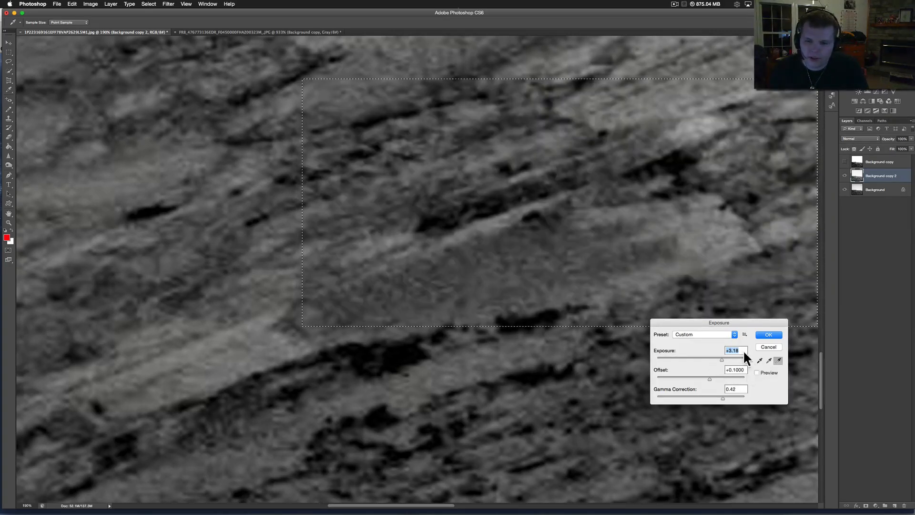
click(768, 335)
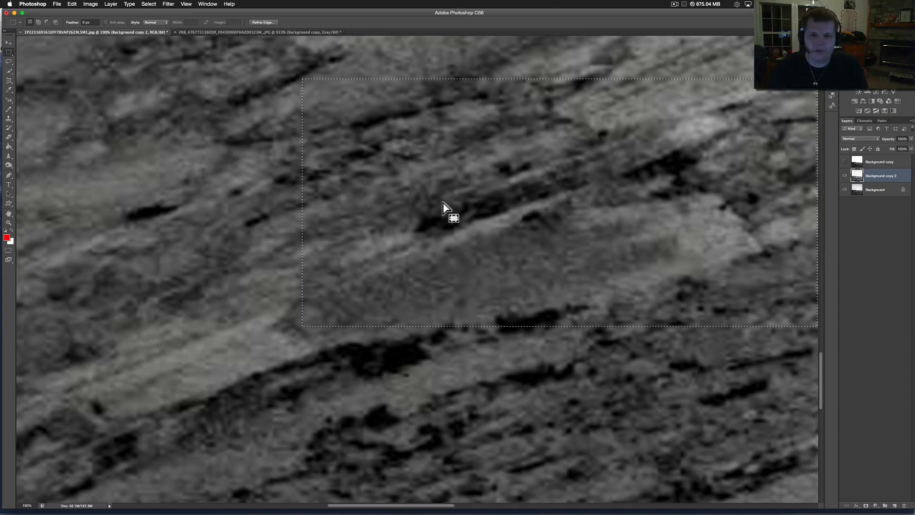
mouse_move(192, 96)
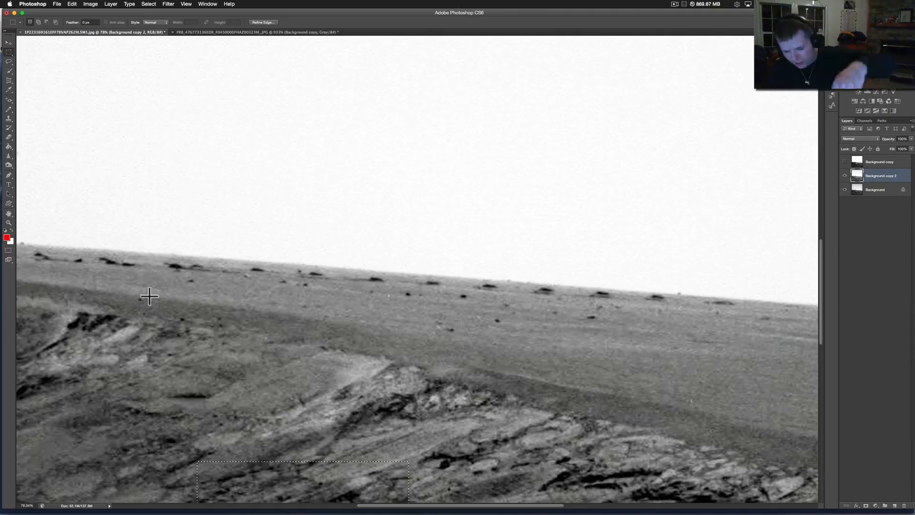
mouse_move(657, 7)
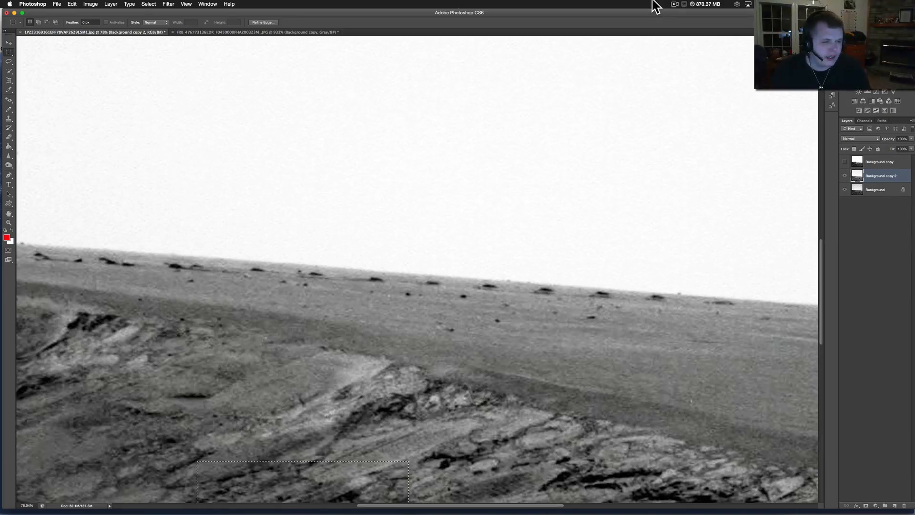
mouse_move(442, 367)
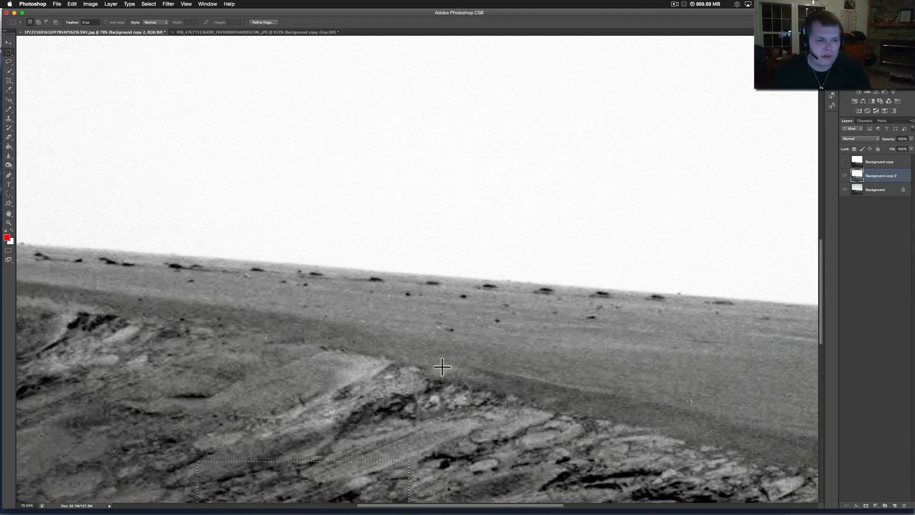
mouse_move(444, 365)
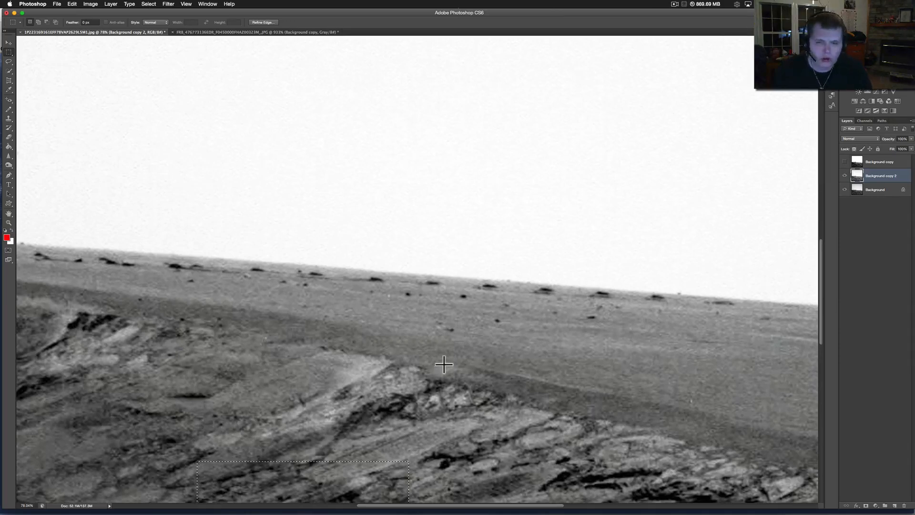
mouse_move(651, 6)
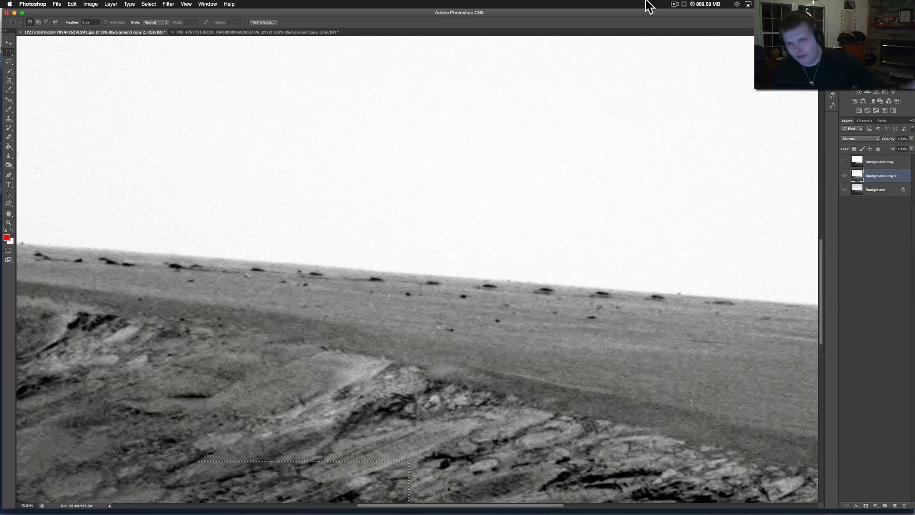
Zoom out to show the whole Mars horizon with the rock selection still active
click(674, 4)
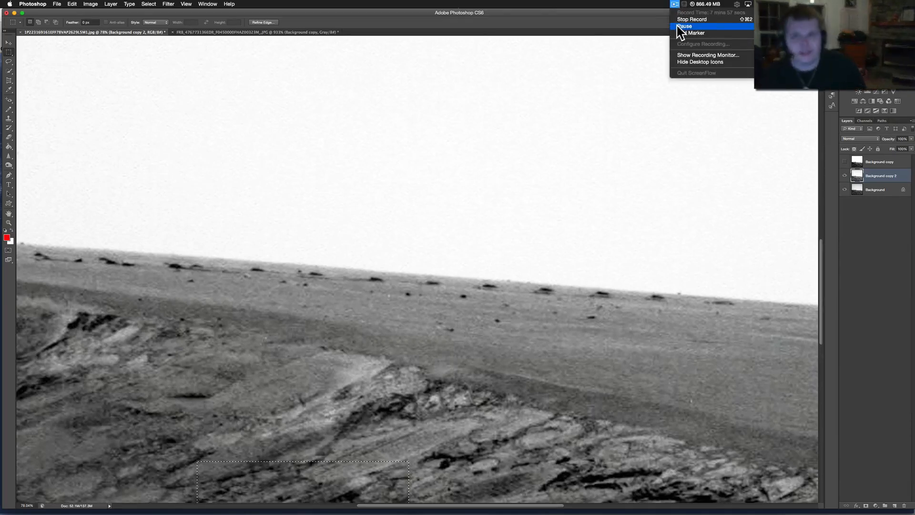